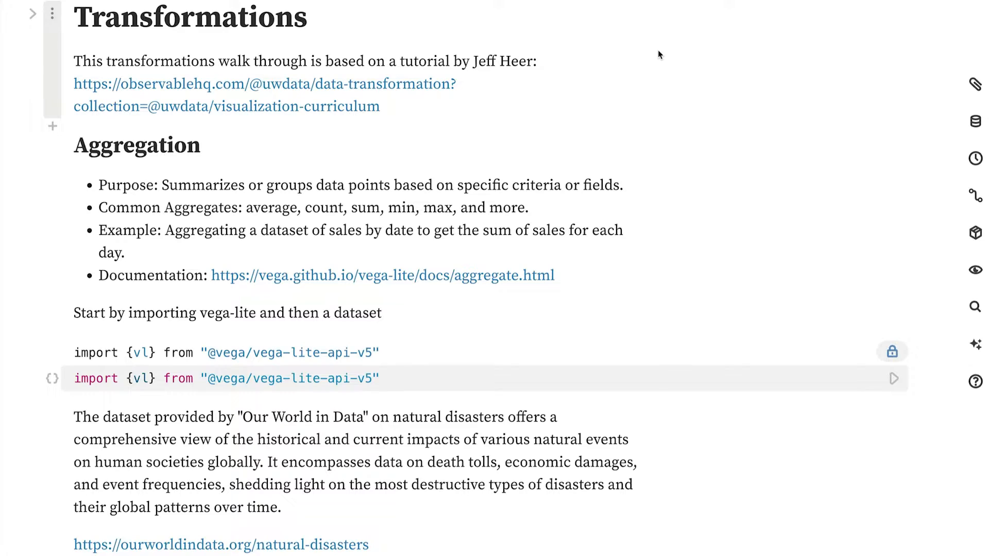
# Step: Review the notebook's Aggregation notes and Our World in Data source, then add a new code cell
pyautogui.doubleClick(137, 145)
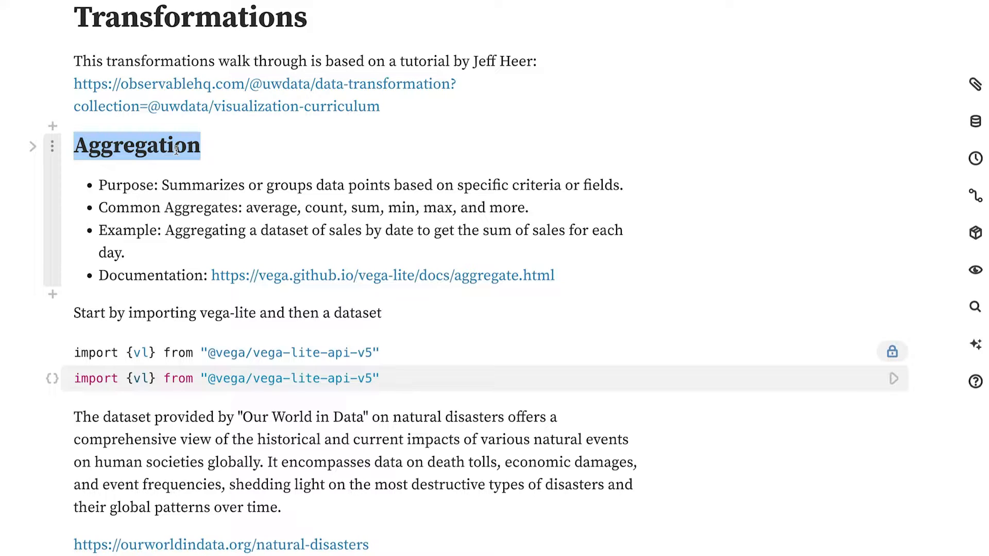
pyautogui.moveTo(200, 176)
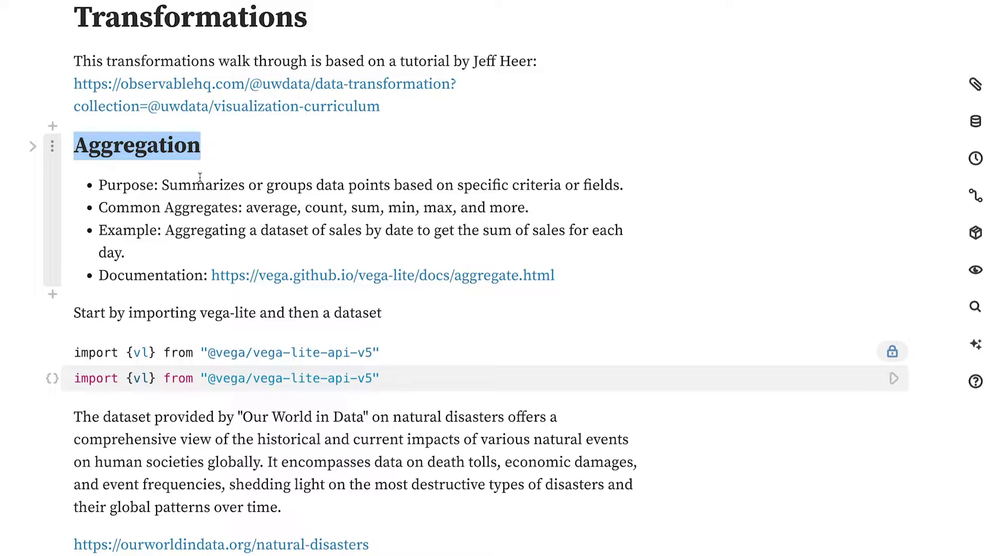
pyautogui.scroll(-3)
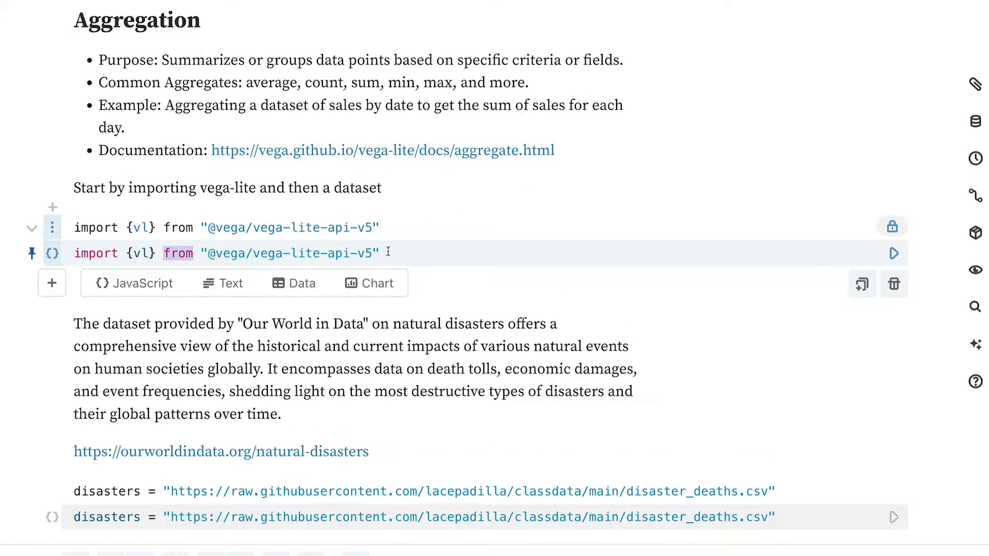
pyautogui.scroll(-3)
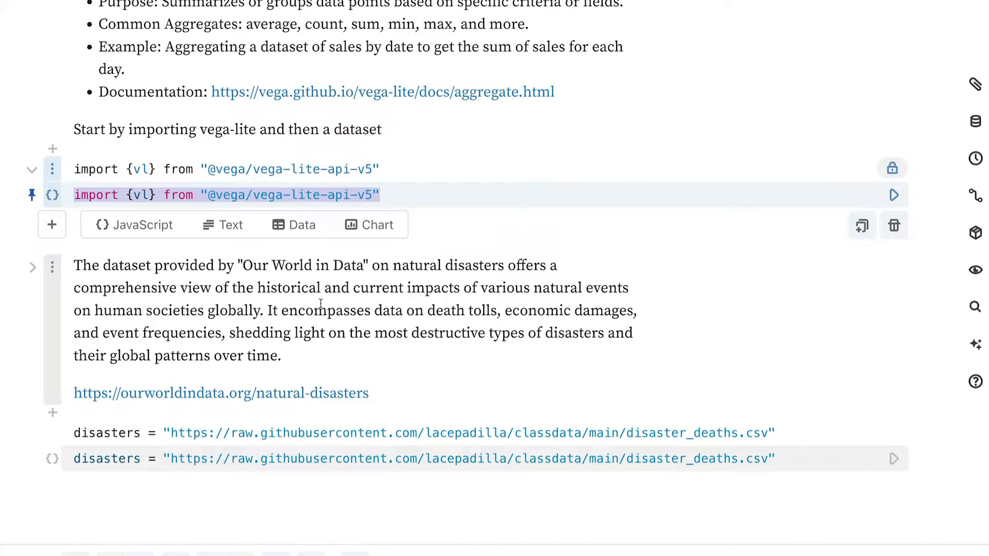
pyautogui.doubleClick(293, 264)
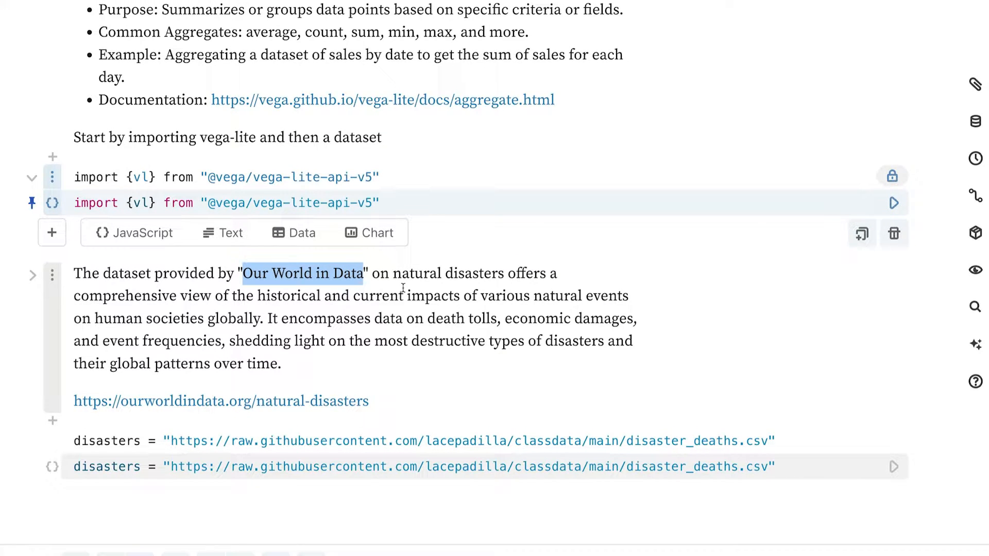
pyautogui.scroll(-3)
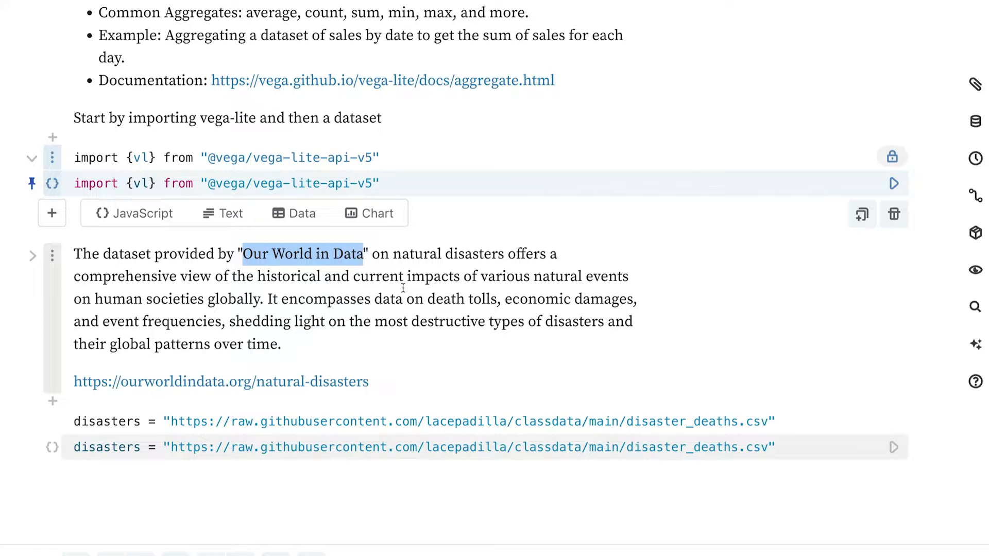
pyautogui.moveTo(435, 358)
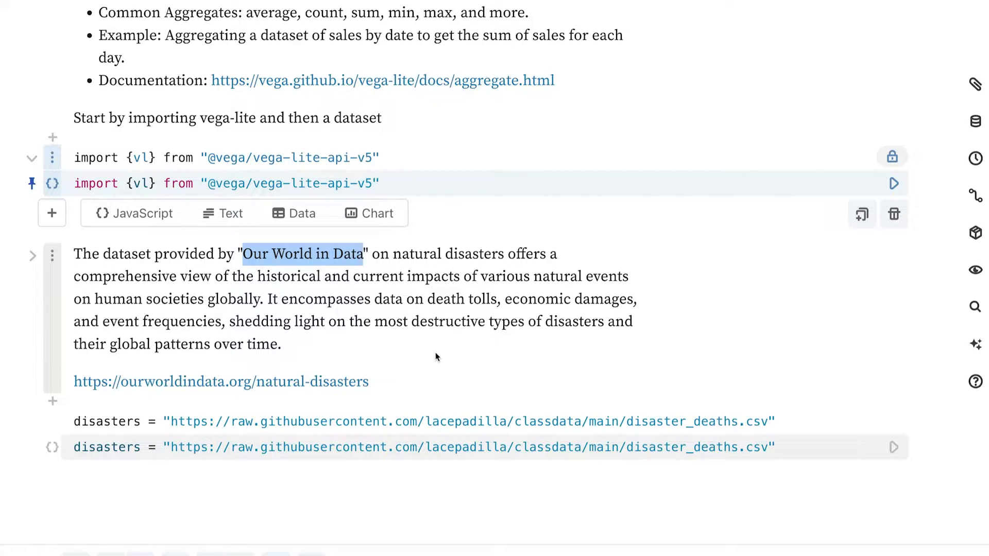
pyautogui.scroll(-3)
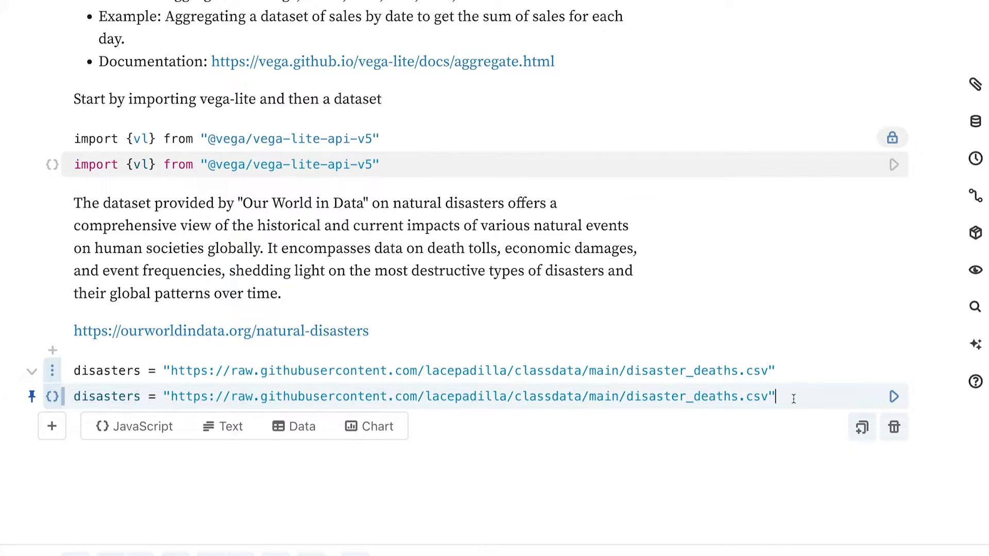
pyautogui.click(53, 425)
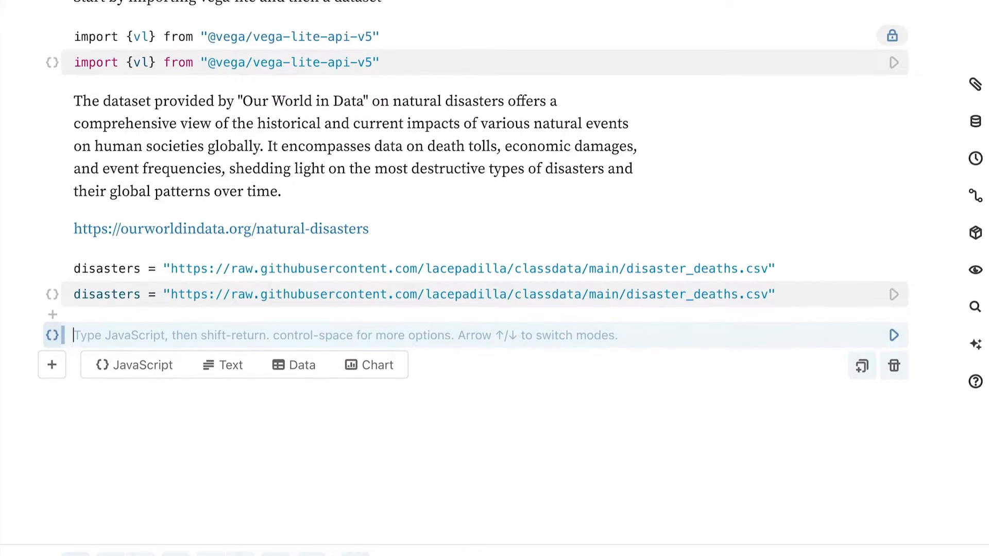
# Step: Write vl.markBar().data(url) and begin the .encode( call for the disasters chart
pyautogui.write('vl.m')
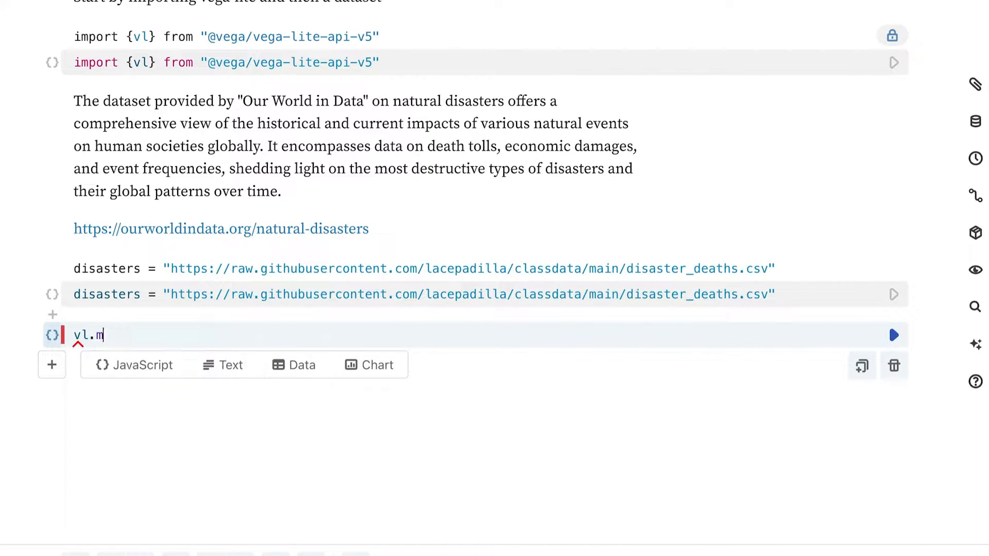
pyautogui.write('arkB')
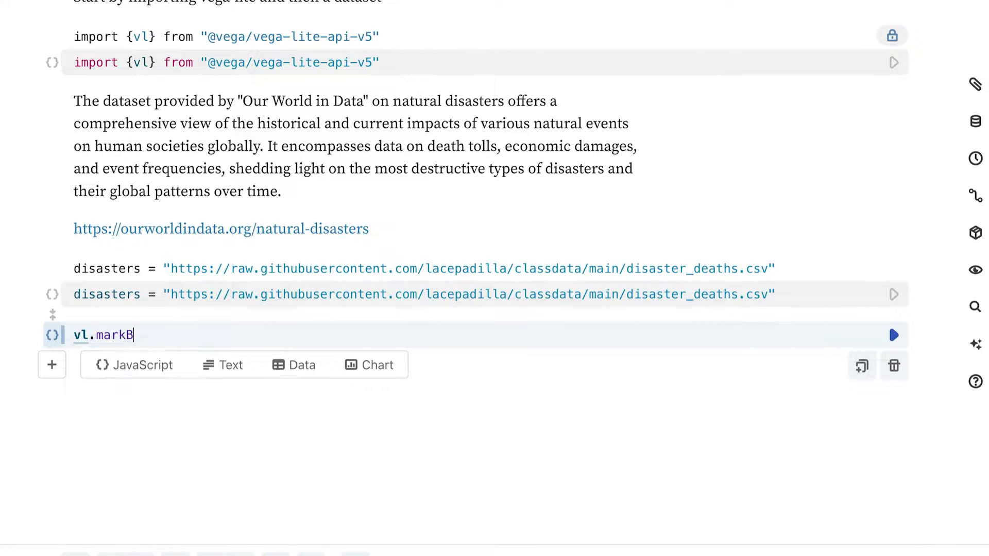
pyautogui.write('ar()')
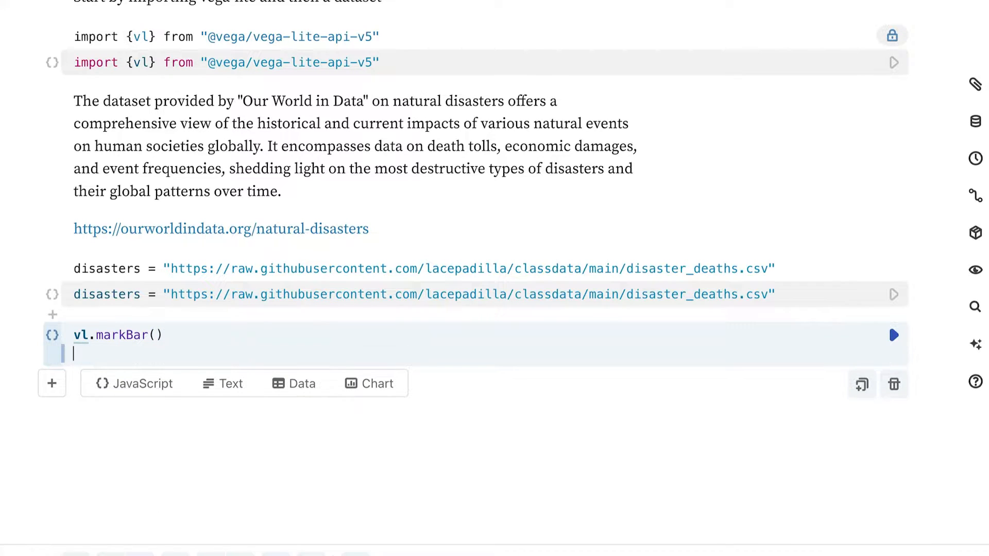
pyautogui.write('.')
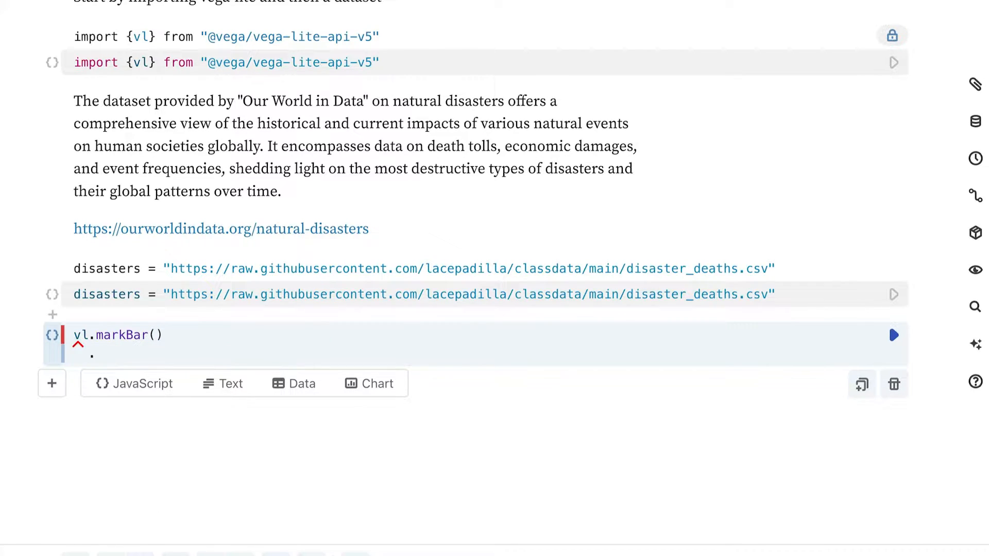
pyautogui.write('data')
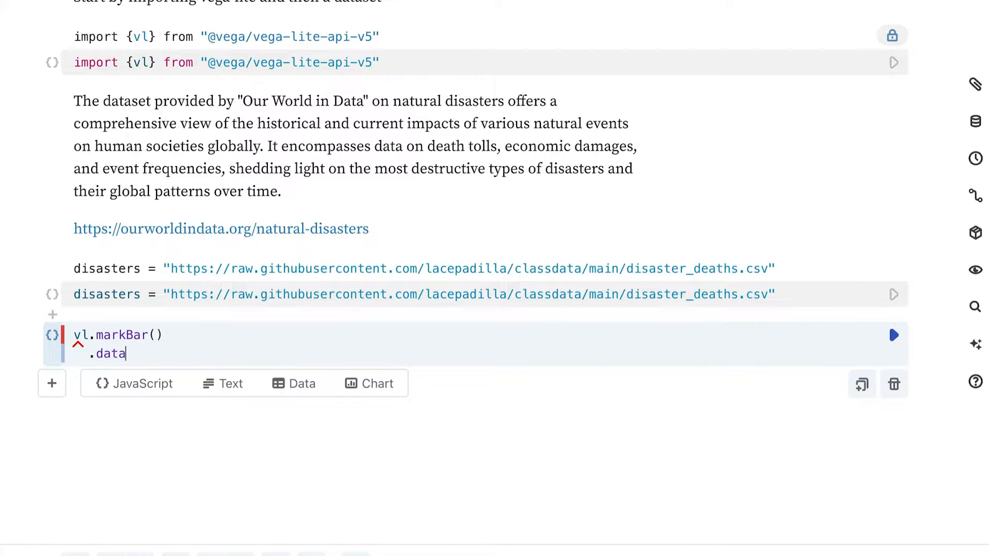
pyautogui.write('(')
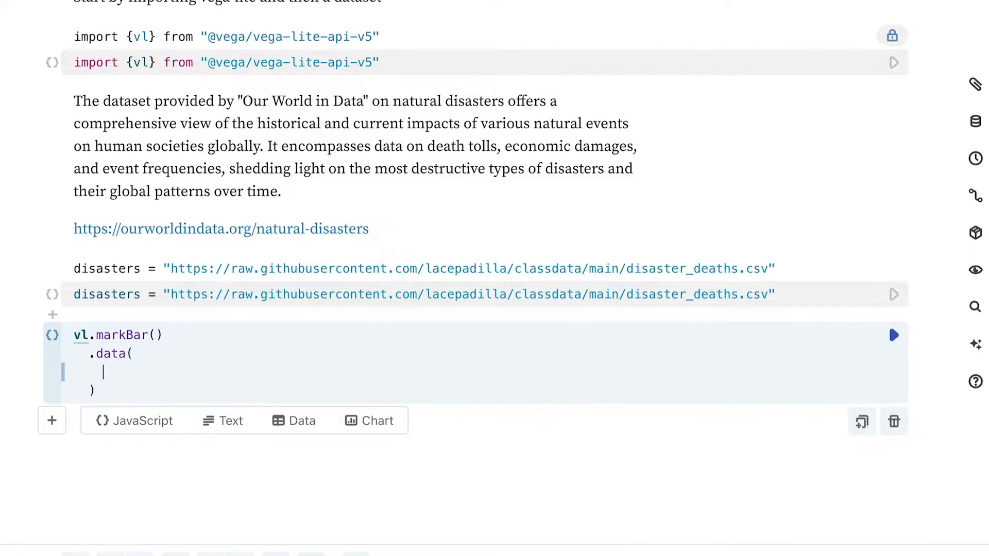
pyautogui.write('{url}')
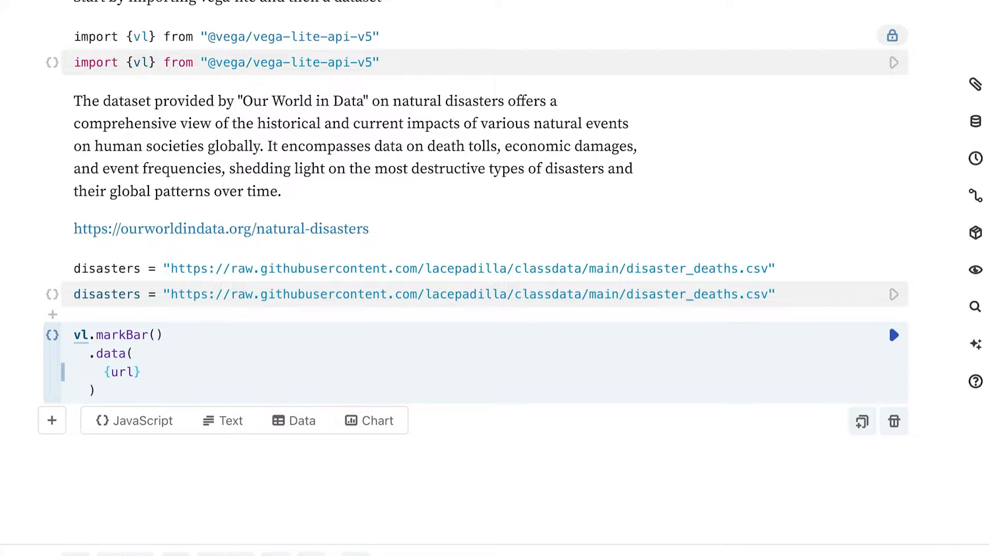
pyautogui.write('""}')
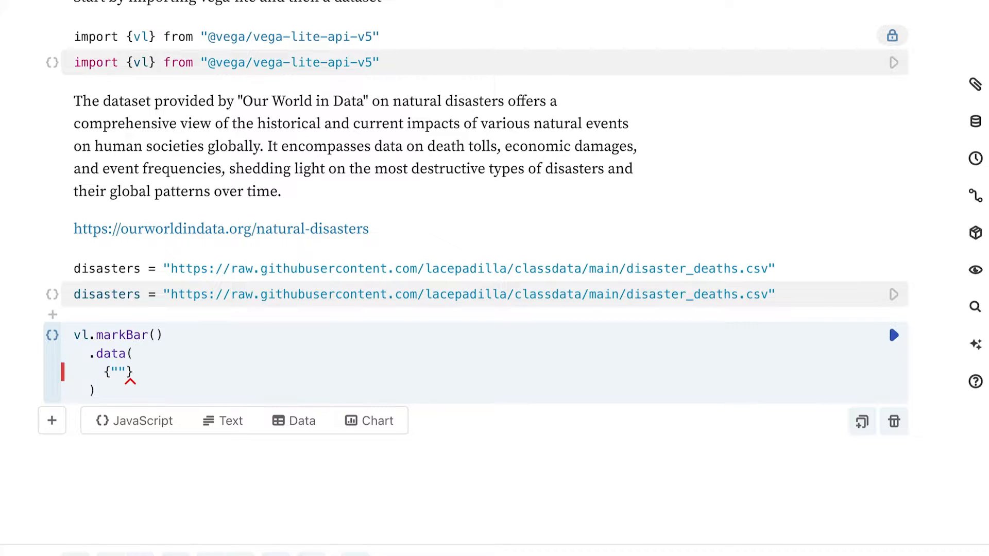
pyautogui.write('url')
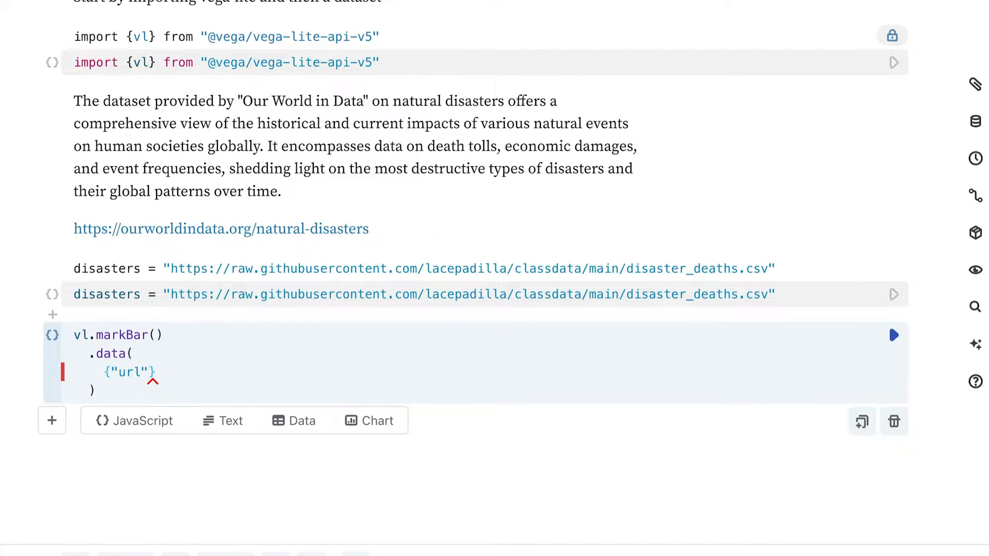
pyautogui.write('de')
pyautogui.write(': disasters')
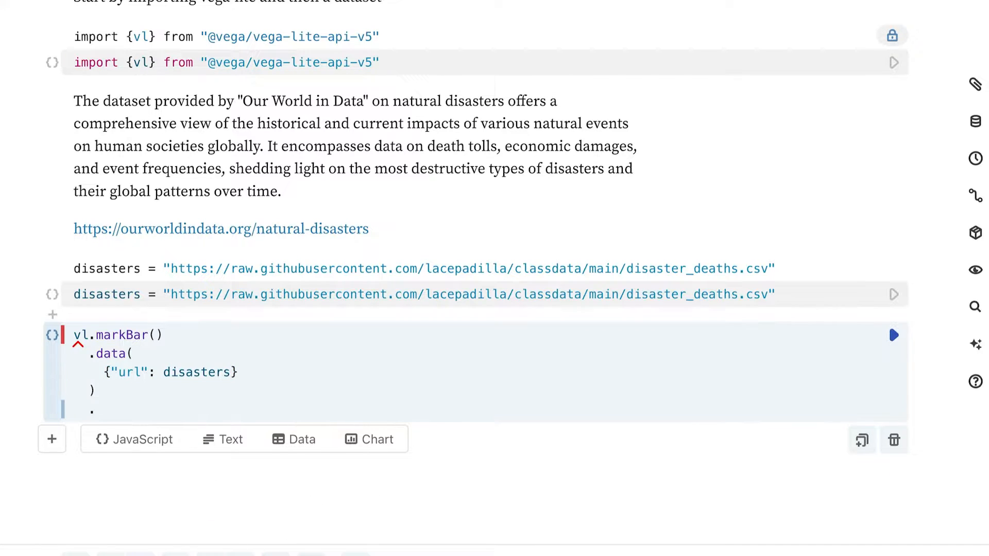
pyautogui.write('encod')
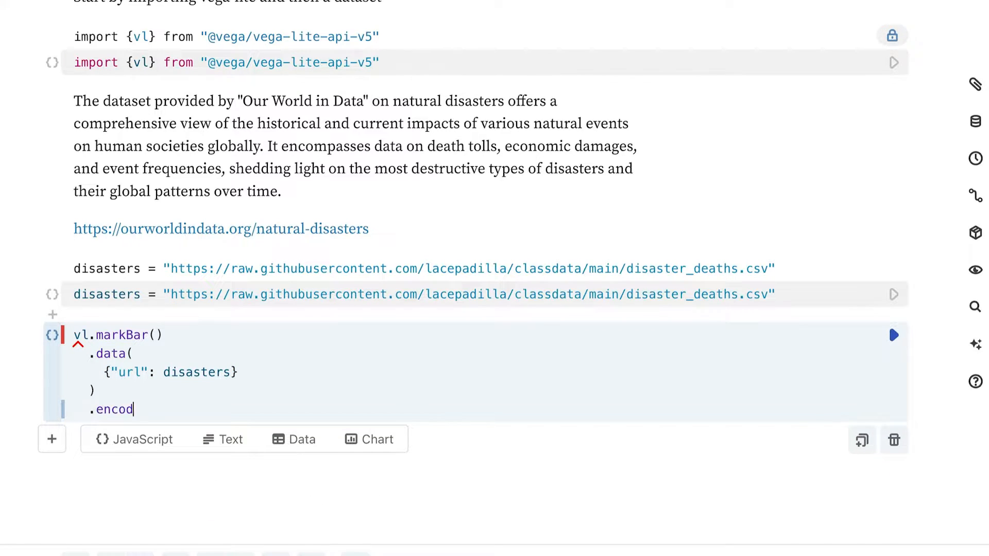
pyautogui.write('e(')
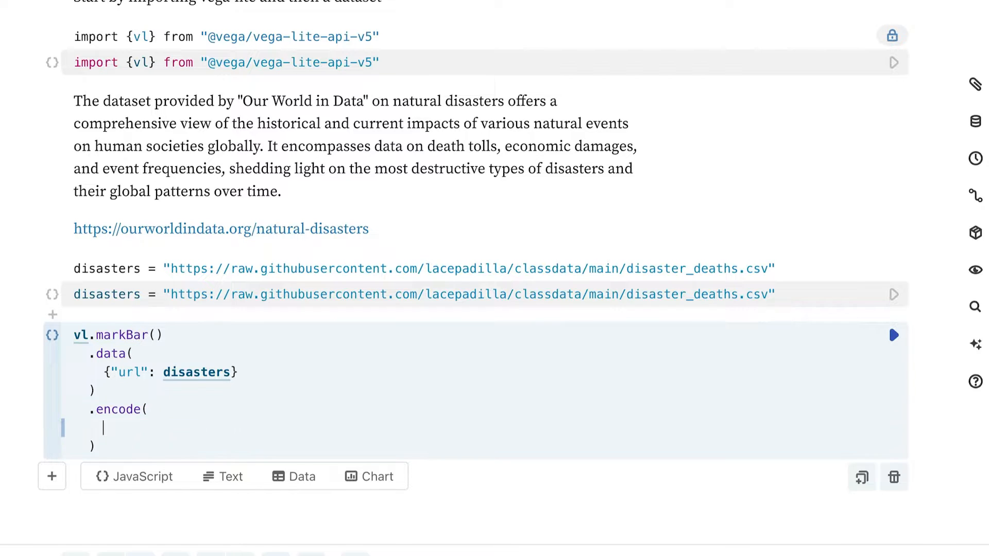
# Step: Encode y as fieldQ 'deaths' and x as fieldN 'Country', ending with .render()
pyautogui.scroll(-3)
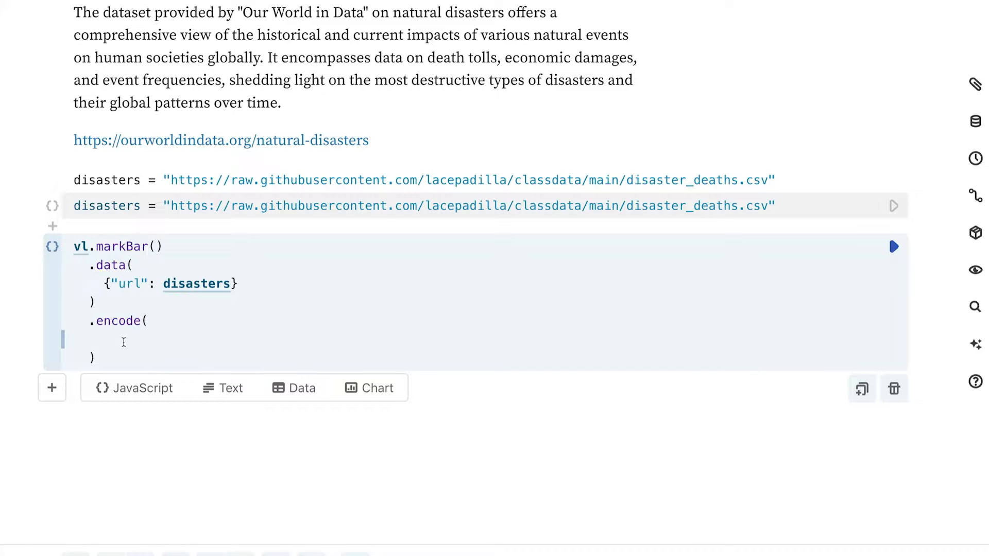
pyautogui.write('vl.')
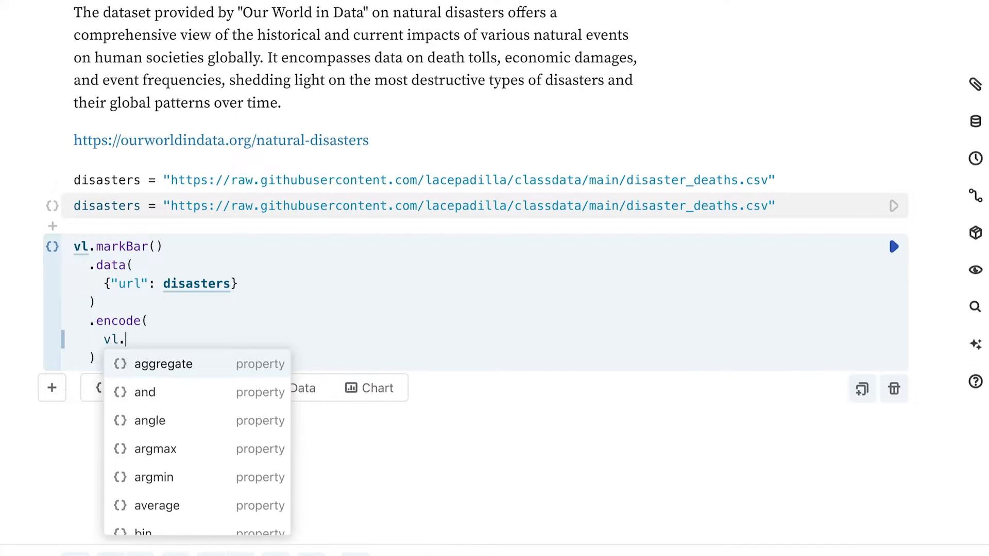
pyautogui.write('y(')
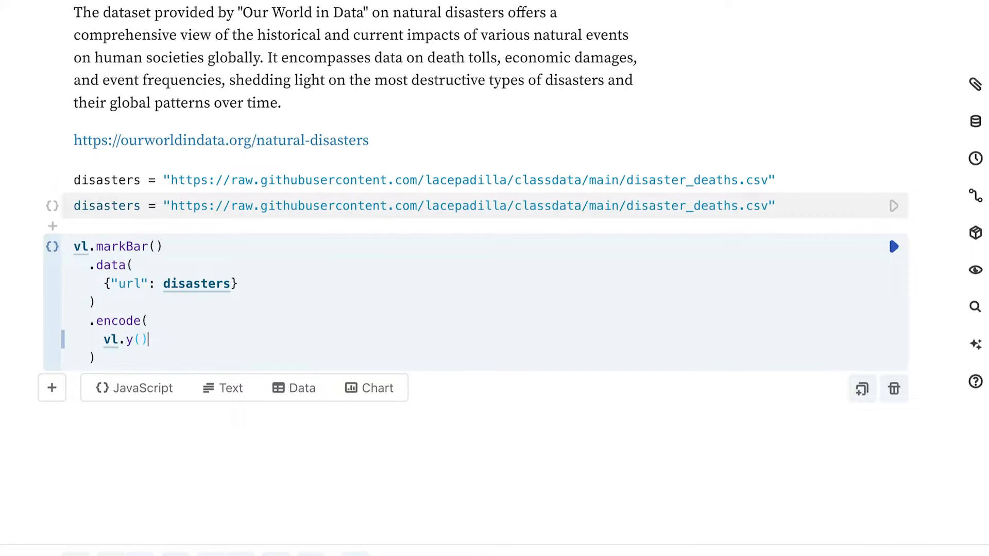
pyautogui.write('.fieldQ')
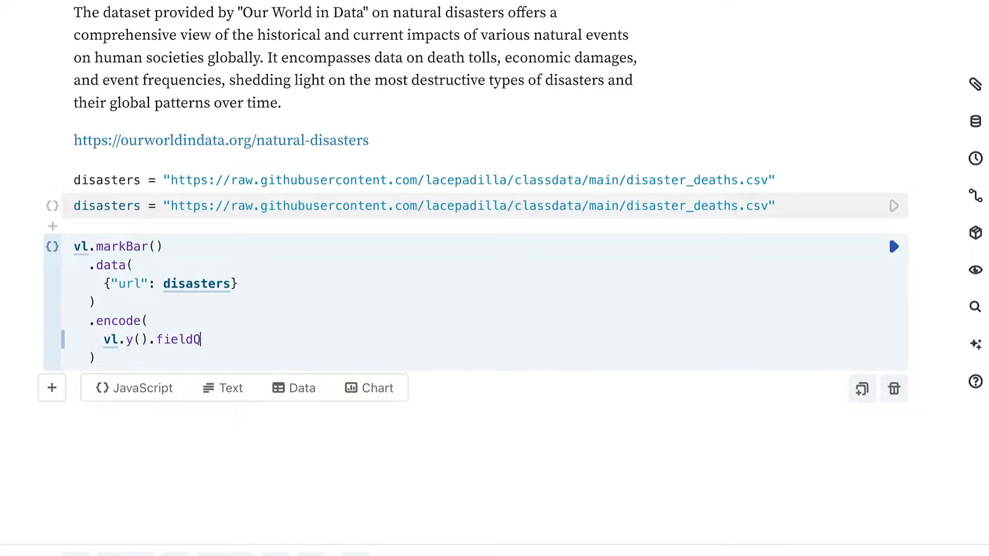
pyautogui.write('()')
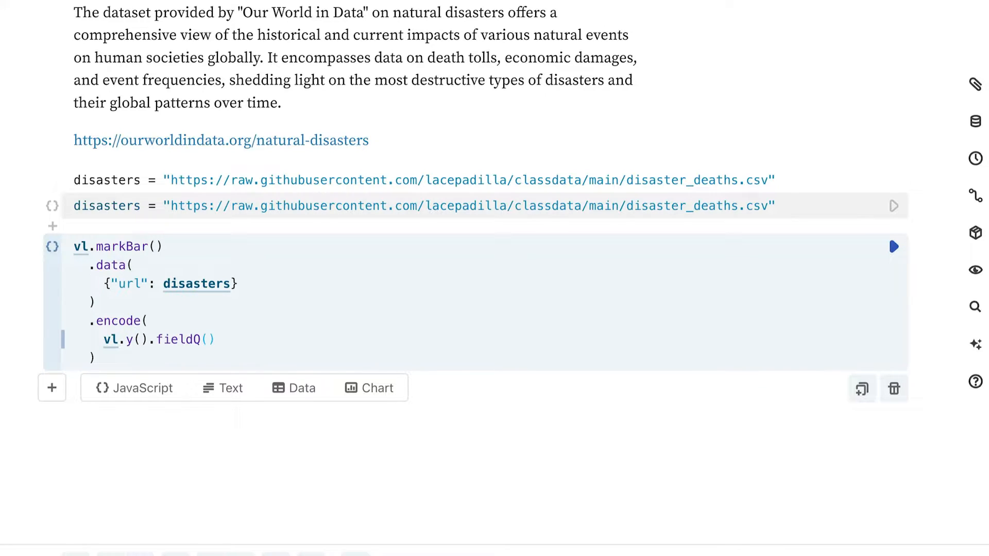
pyautogui.write("'deaths'")
pyautogui.write('vl')
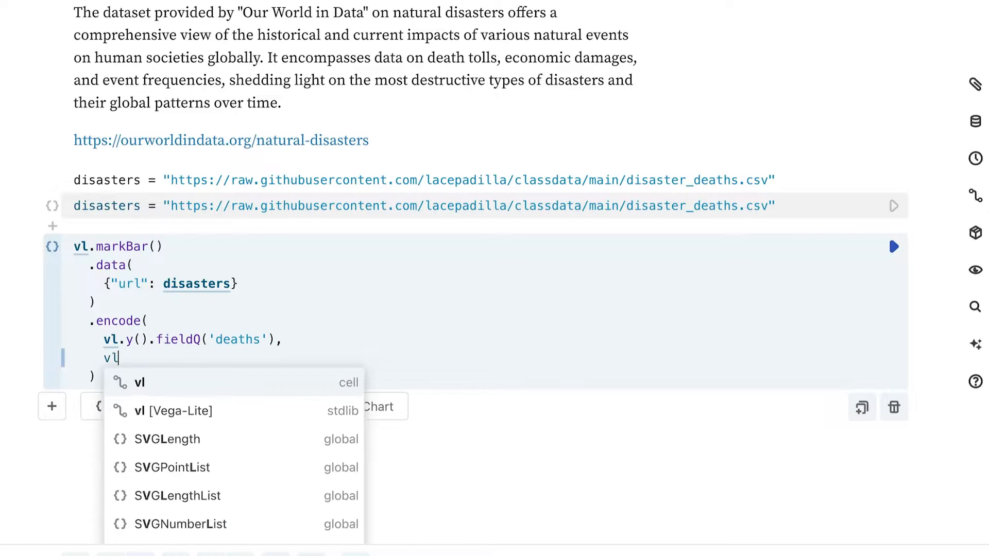
pyautogui.write('.x()')
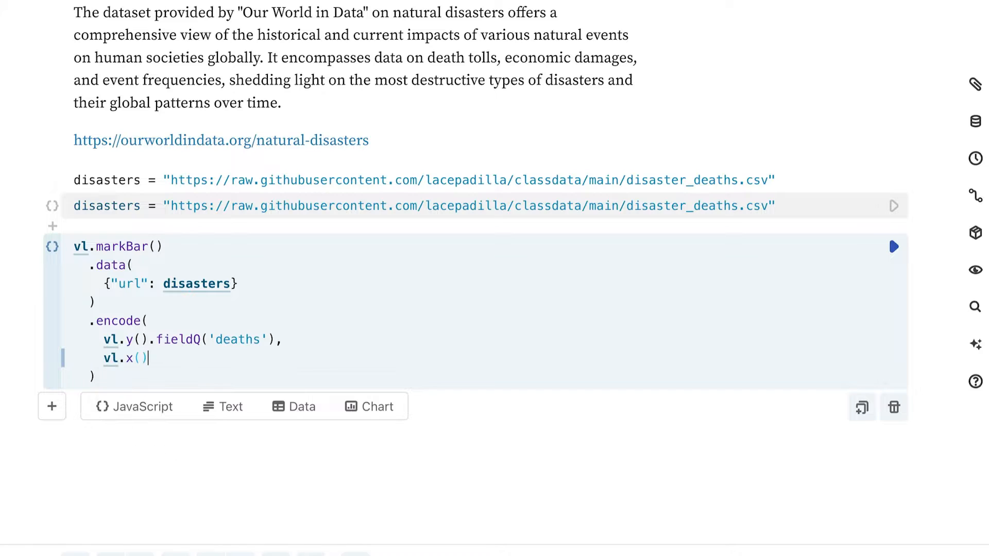
pyautogui.write('.field')
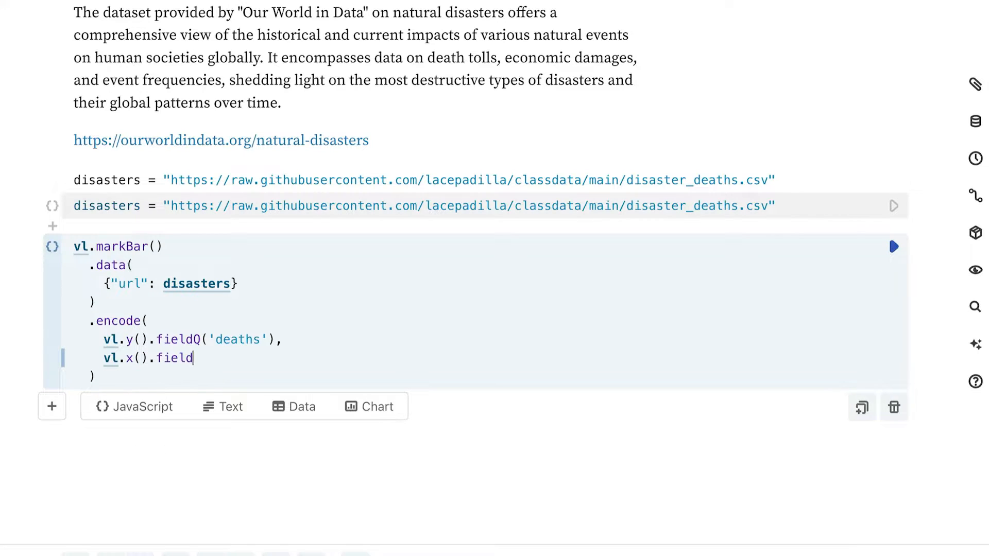
pyautogui.write('N()')
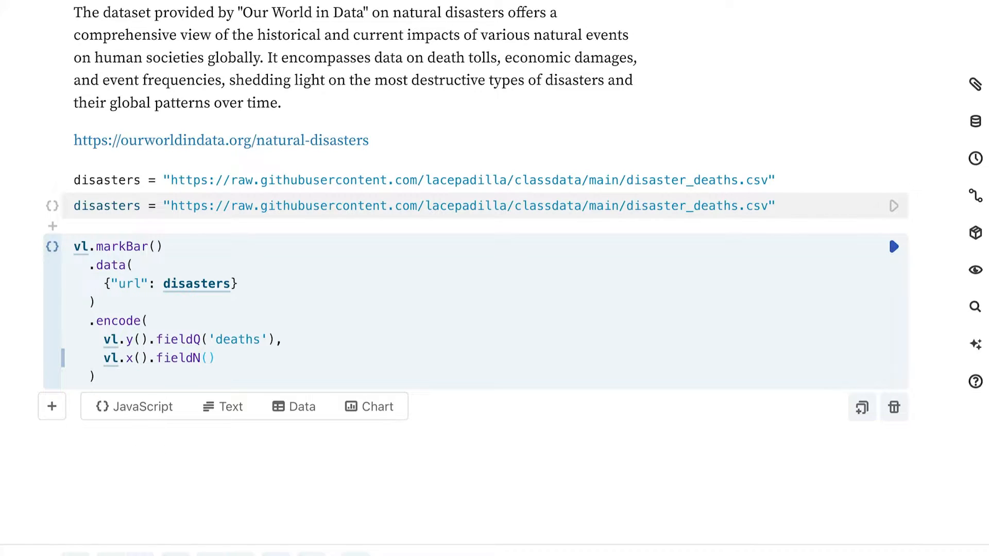
pyautogui.write("Country'")
pyautogui.write('.r')
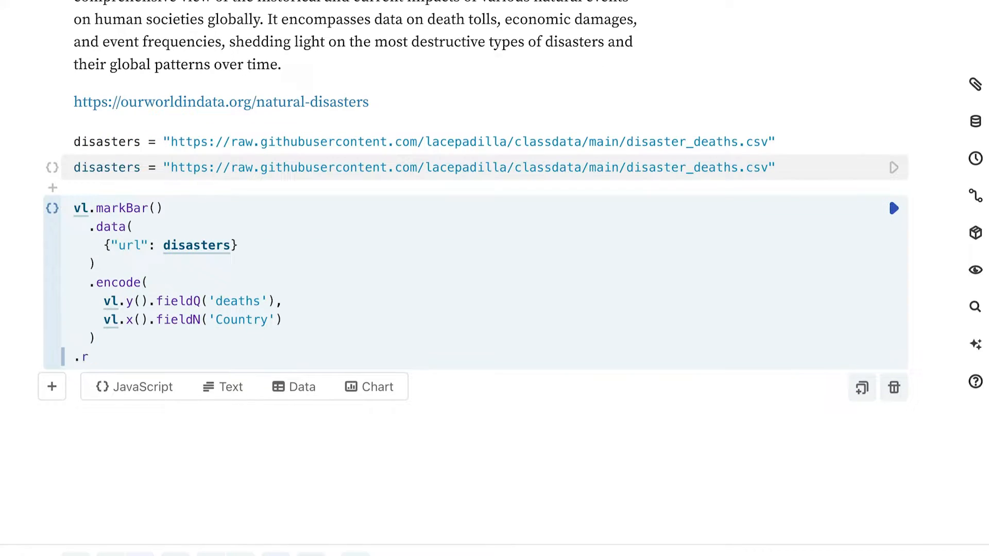
pyautogui.write('ender()')
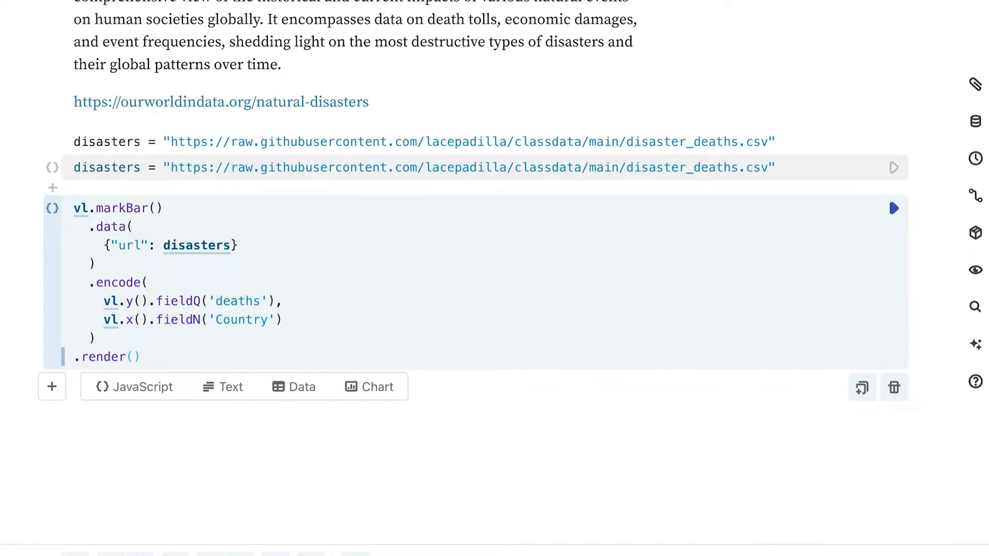
# Step: Run the cell to draw the deaths-by-Country bars and re-enter the code to inspect it
pyautogui.click(892, 208)
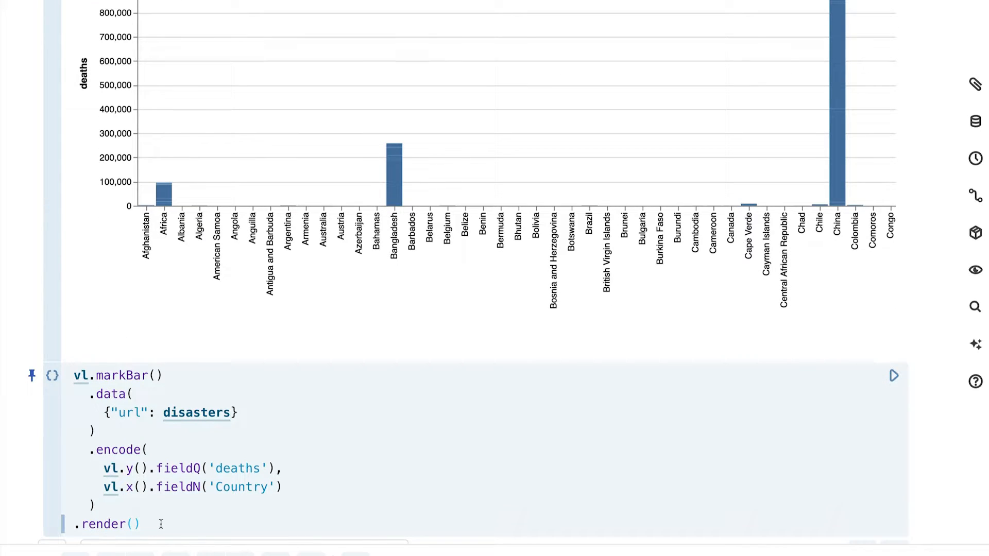
pyautogui.click(53, 375)
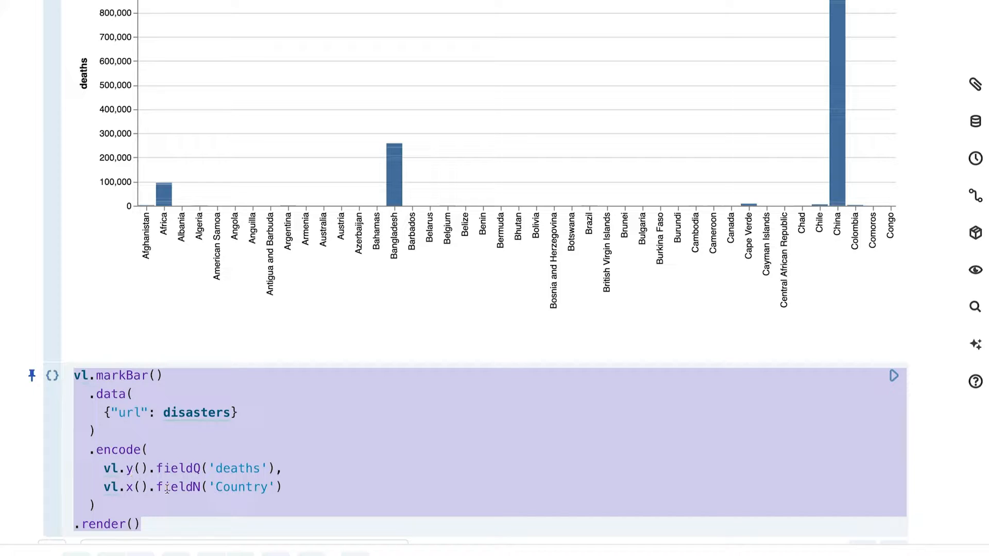
pyautogui.scroll(-3)
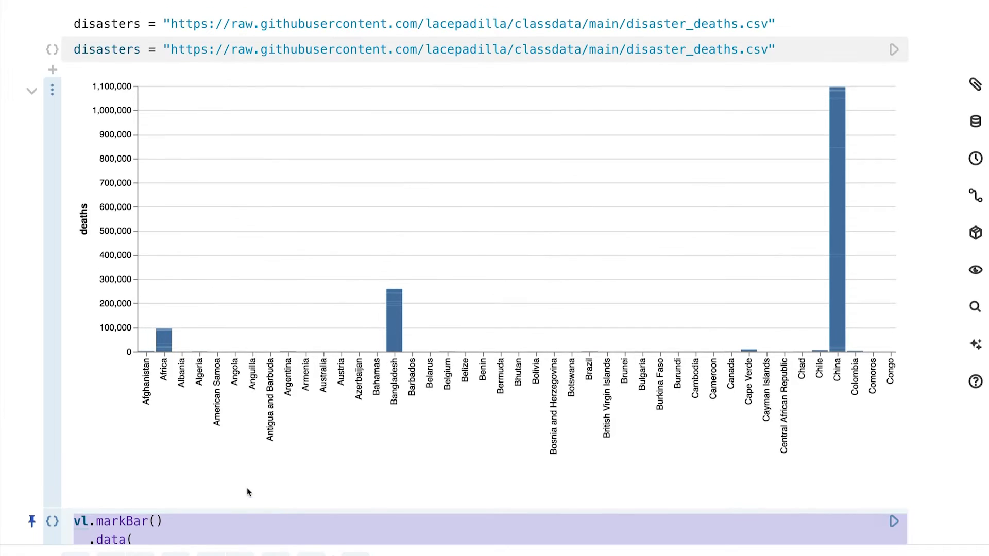
pyautogui.moveTo(351, 334)
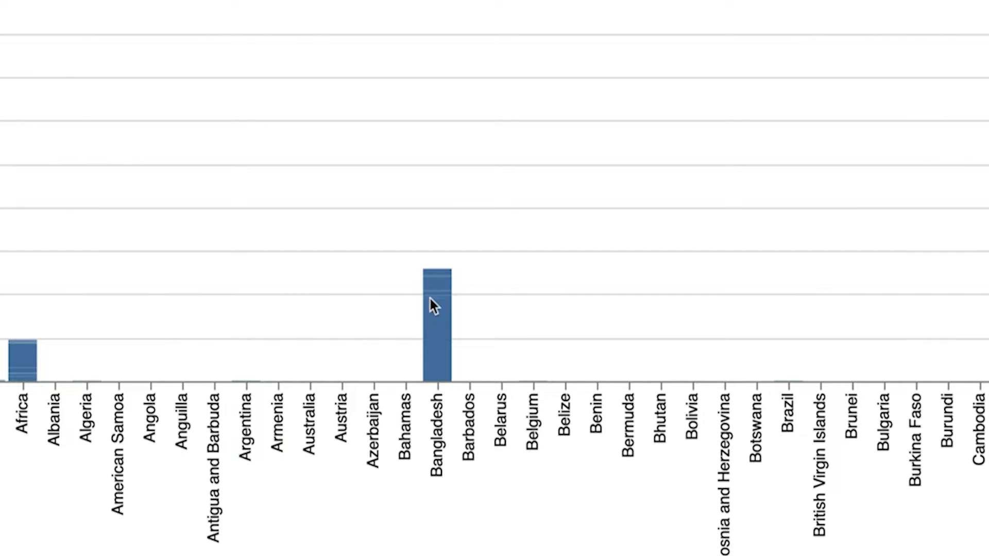
pyautogui.hscroll(3)
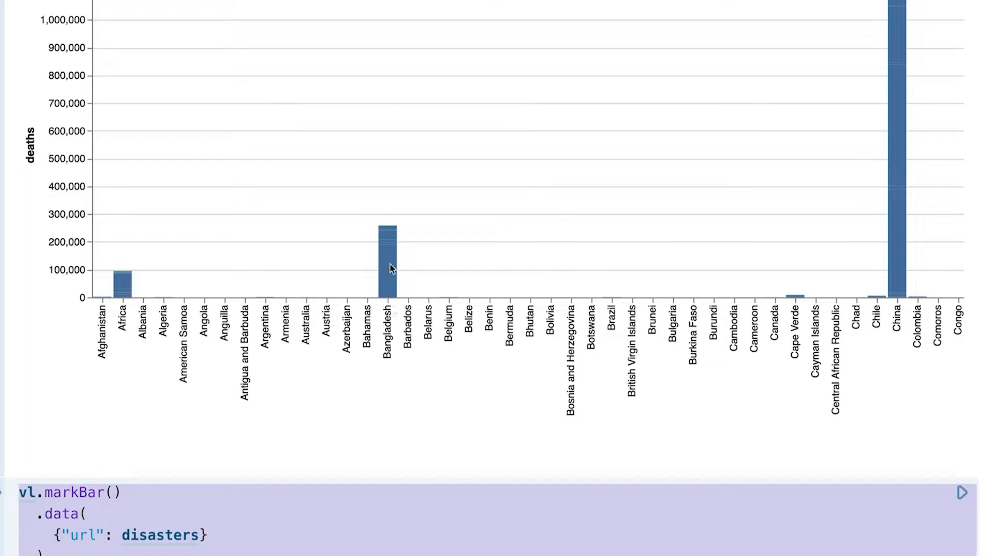
pyautogui.moveTo(391, 238)
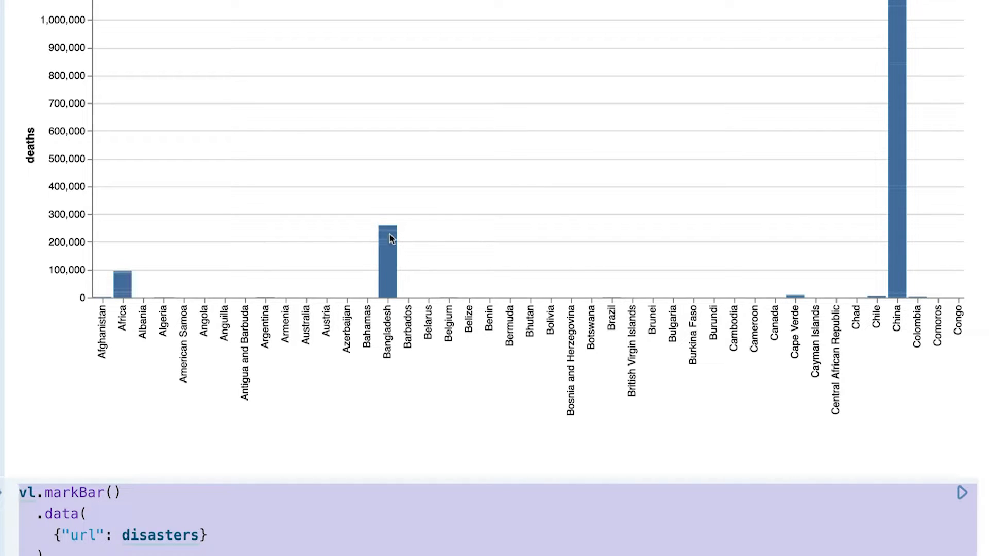
pyautogui.moveTo(897, 195)
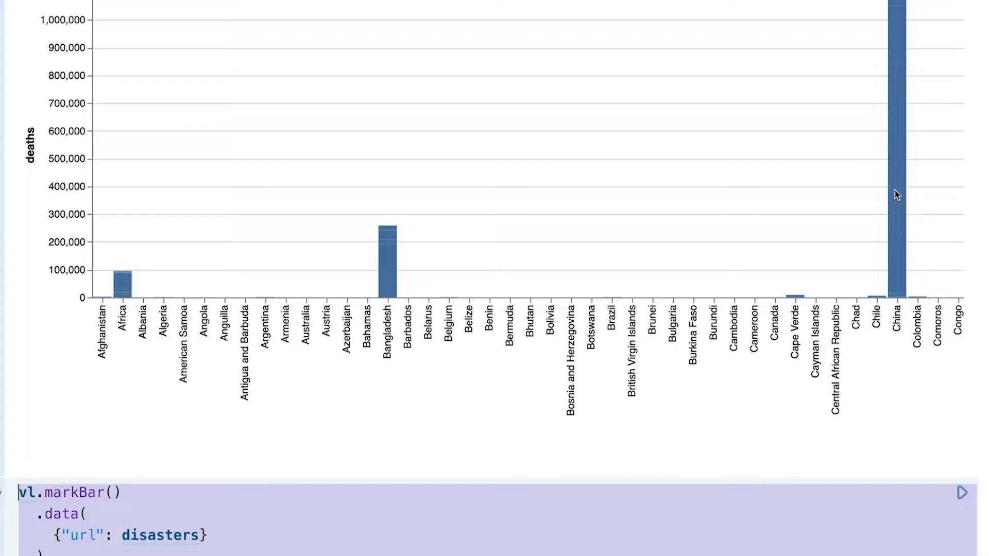
pyautogui.moveTo(900, 284)
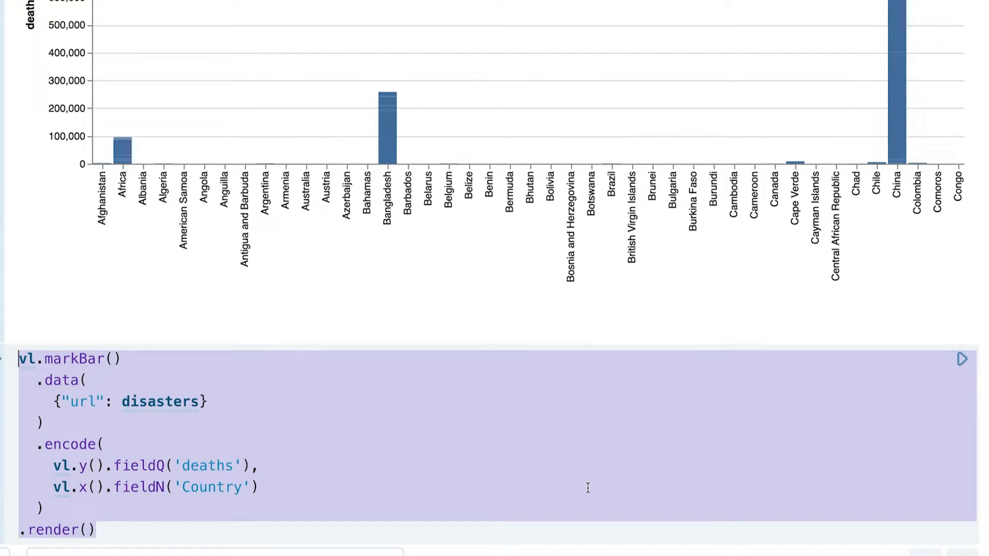
pyautogui.moveTo(389, 100)
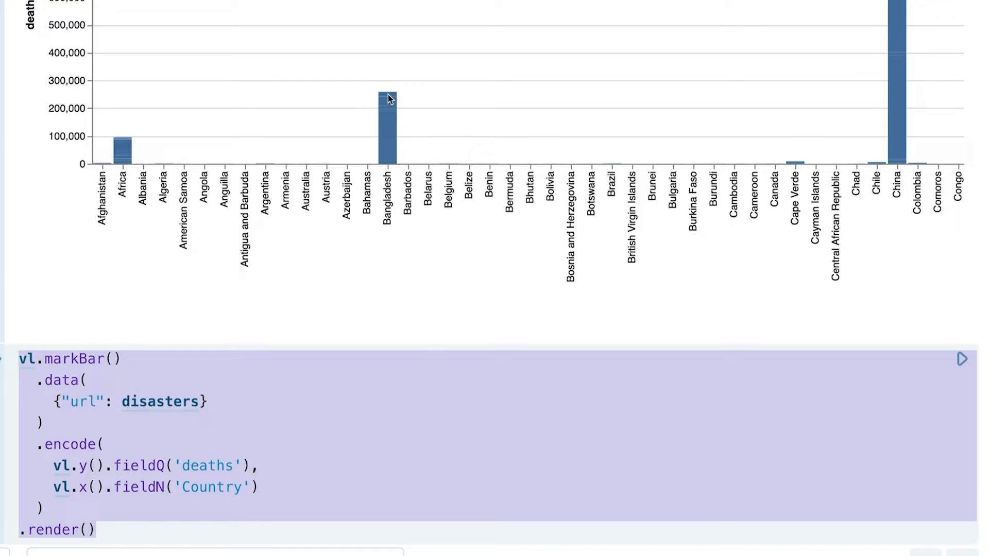
pyautogui.moveTo(391, 276)
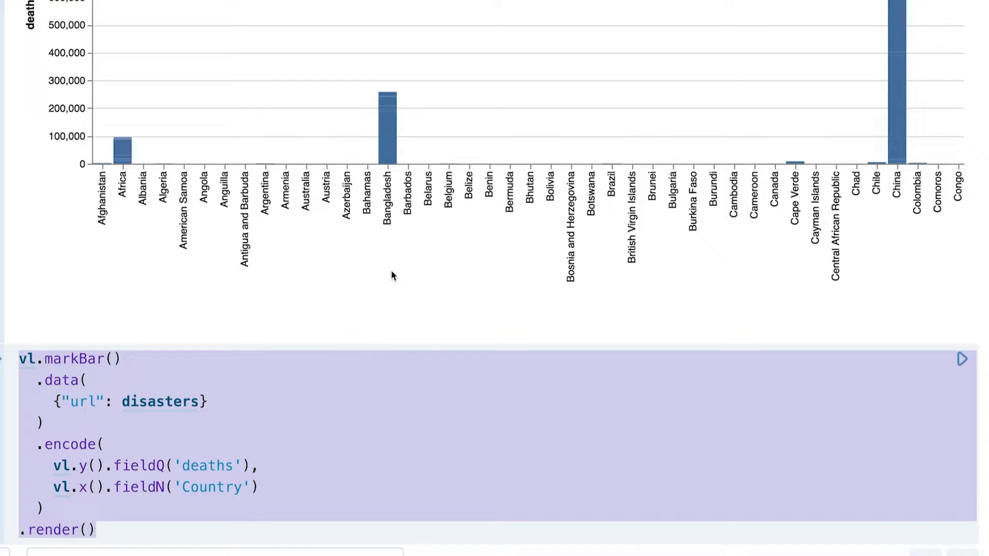
pyautogui.moveTo(388, 85)
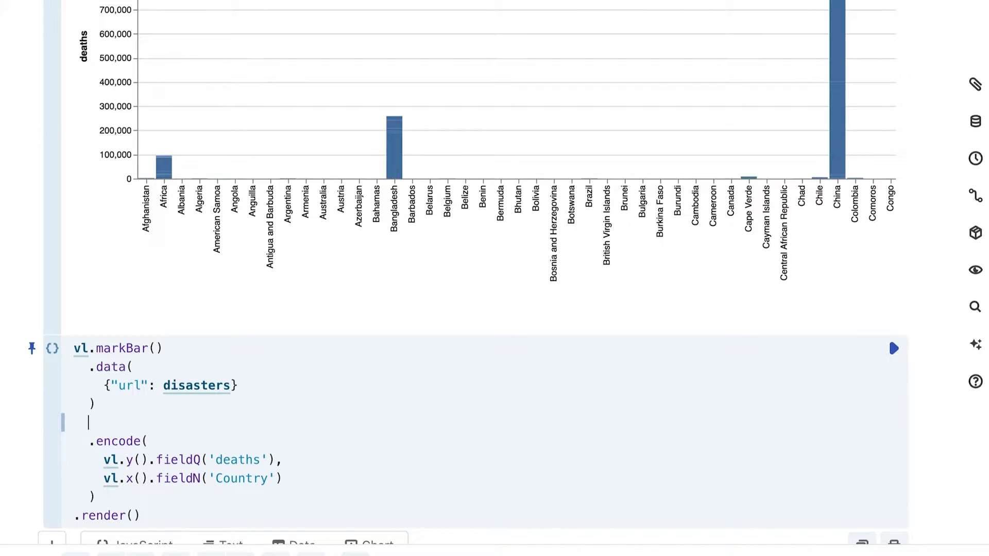
# Step: Insert an empty .transform() call after .data() with room for its contents
pyautogui.scroll(-3)
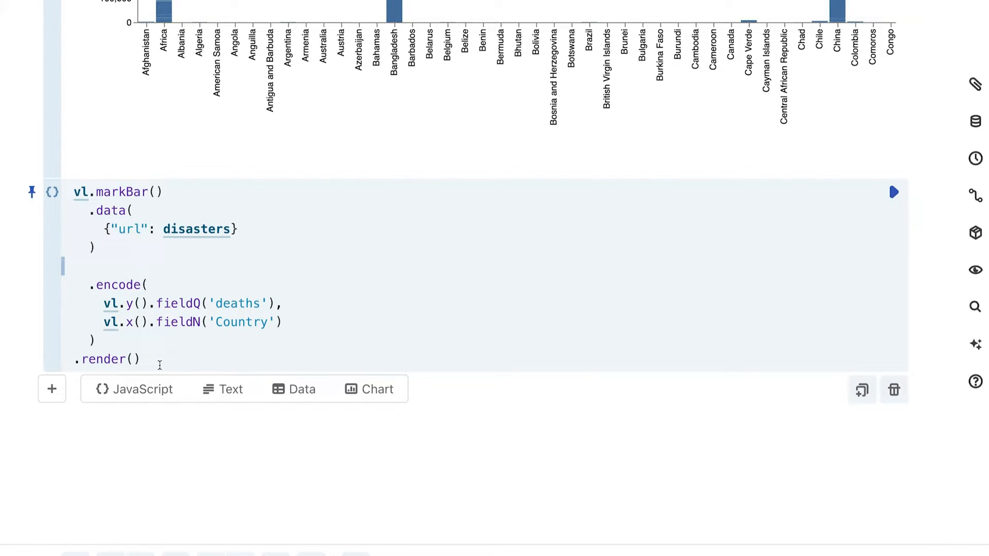
pyautogui.write('.tras')
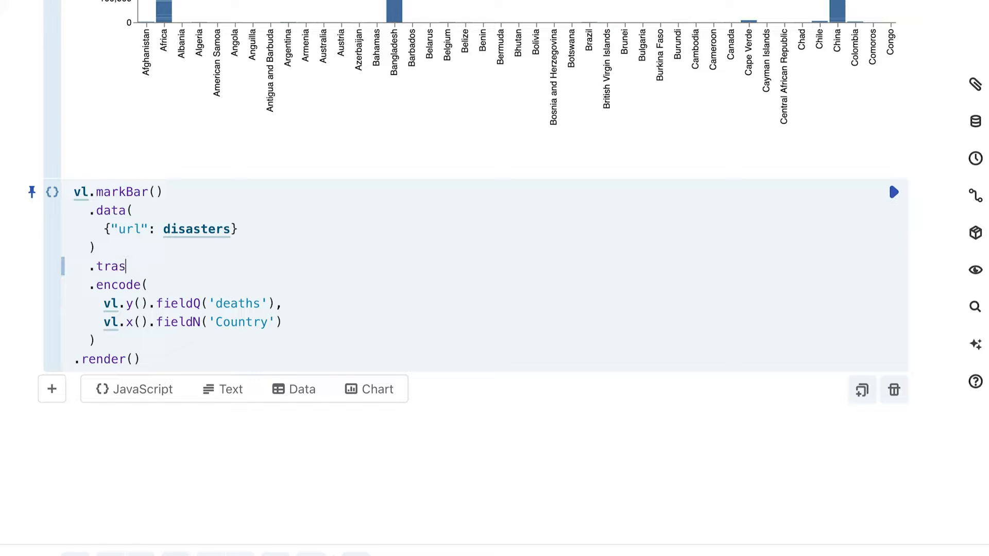
pyautogui.write('nsfo')
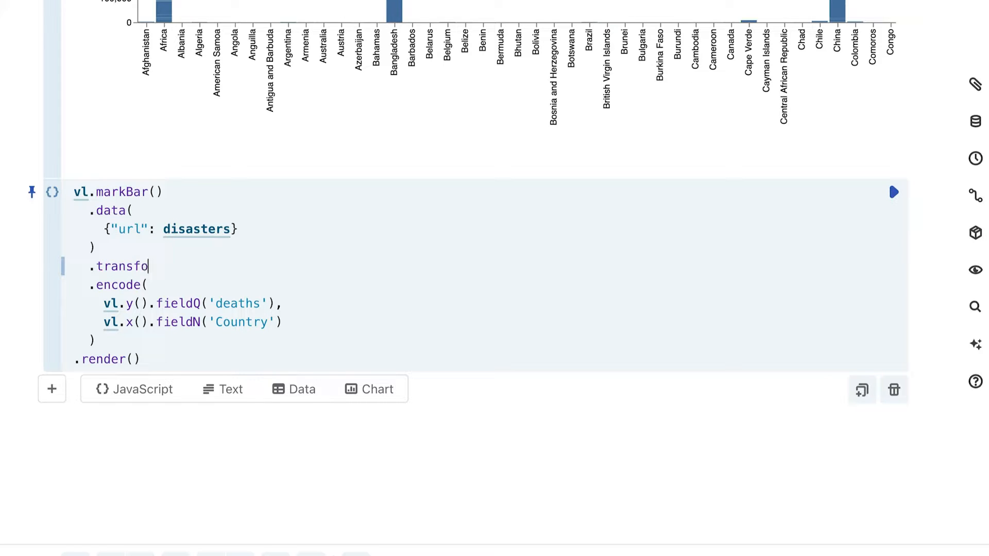
pyautogui.write('rm()')
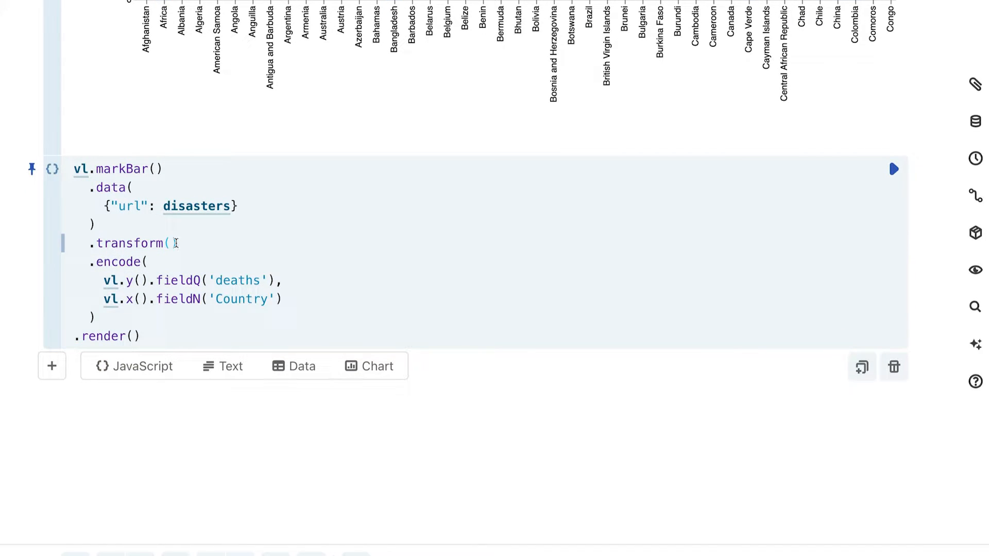
pyautogui.press('Enter')
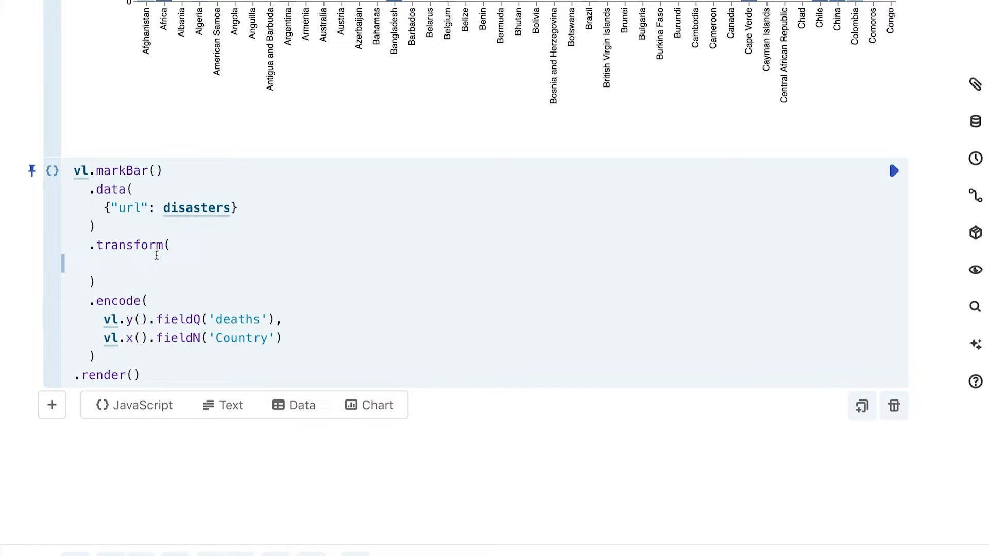
pyautogui.click(125, 263)
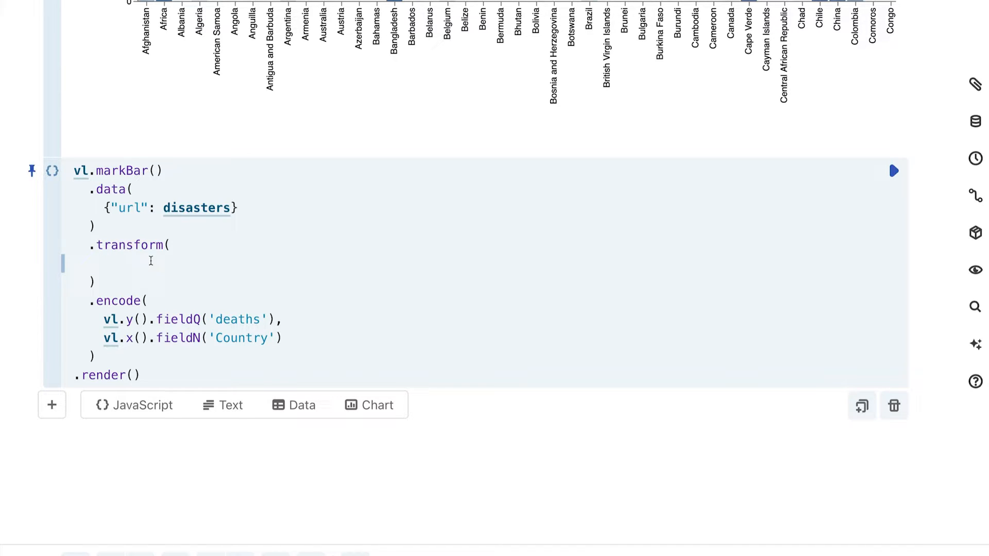
# Step: Fill the transform with vl.groupby('Country').aggregate(vl.sum('deaths').as('Total_Deaths'))
pyautogui.write('vl.gr')
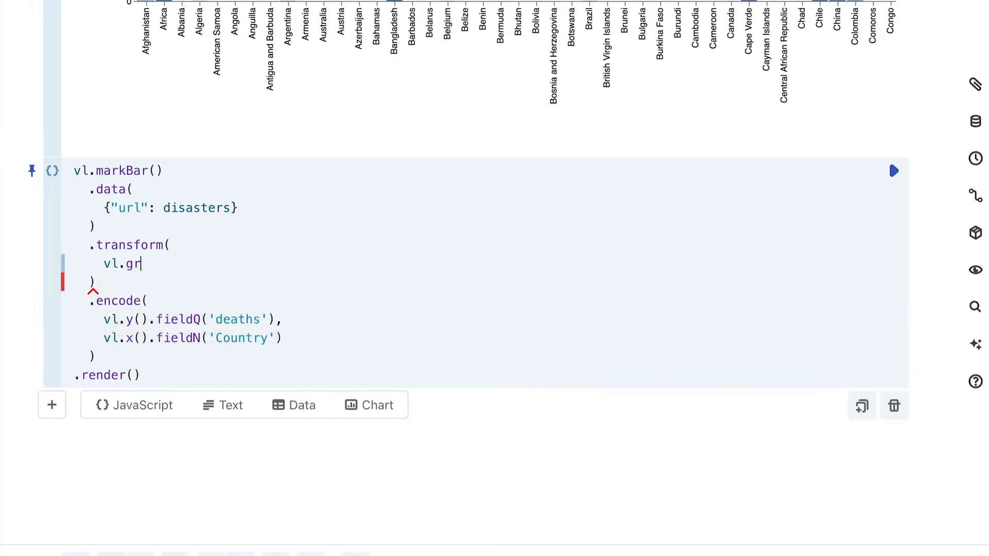
pyautogui.write('oupby)')
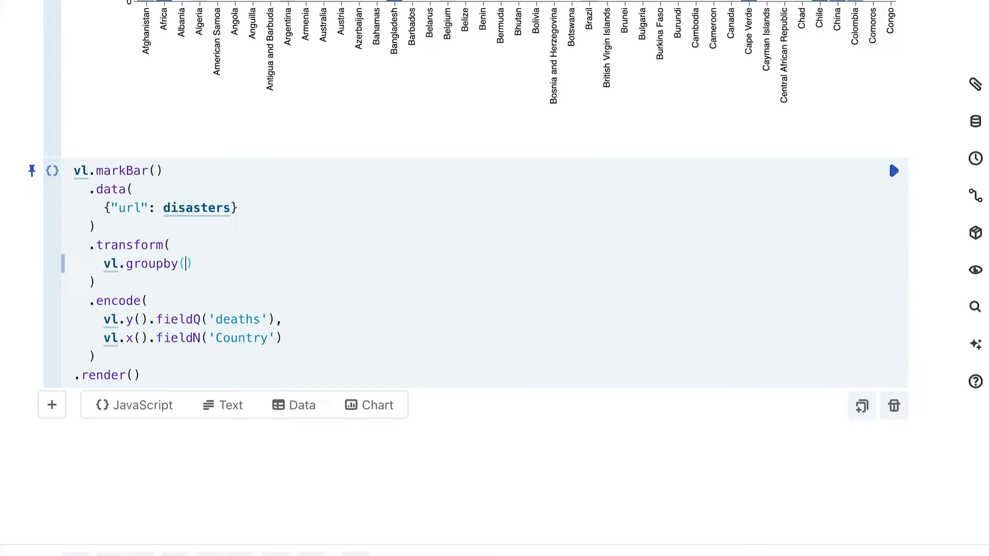
pyautogui.write("''")
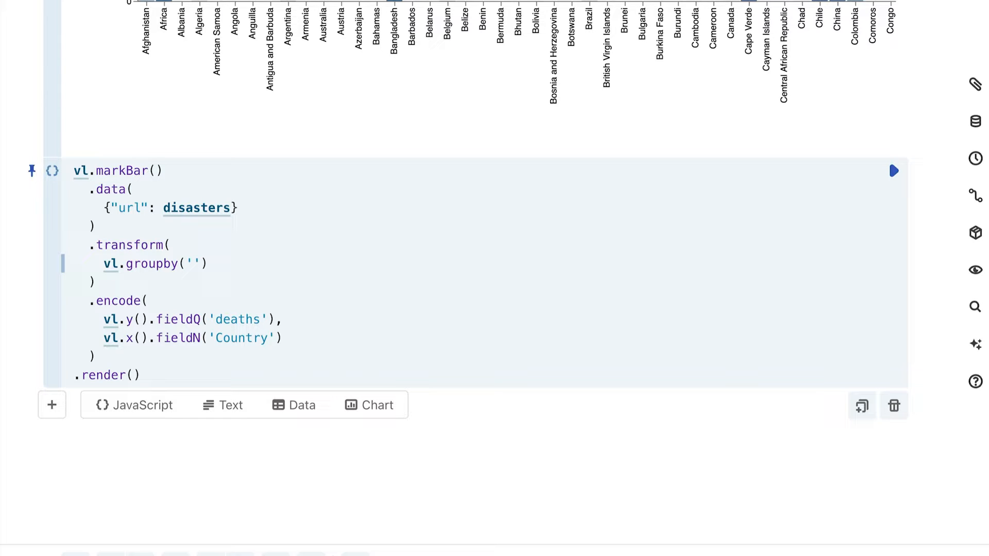
pyautogui.write('Country')
pyautogui.write('.')
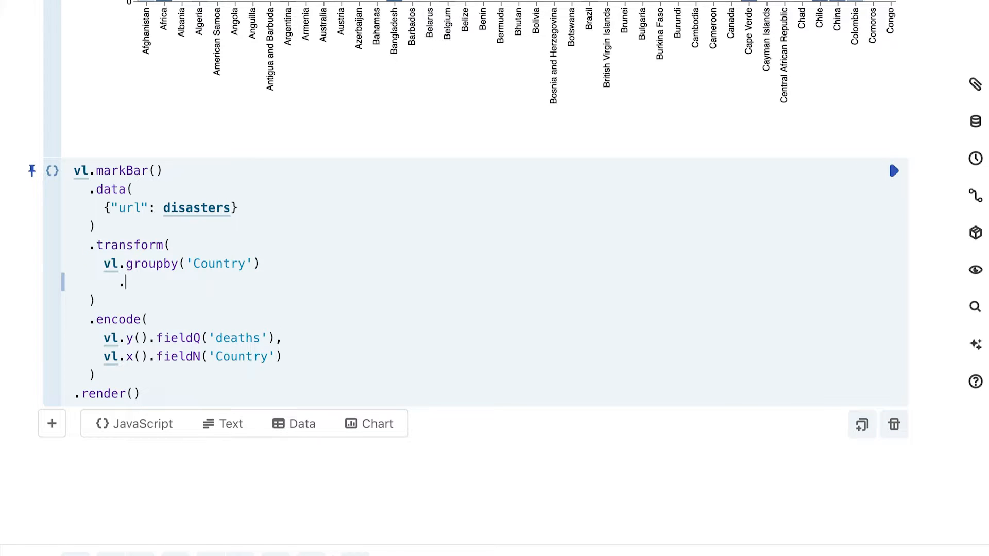
pyautogui.write('aggr')
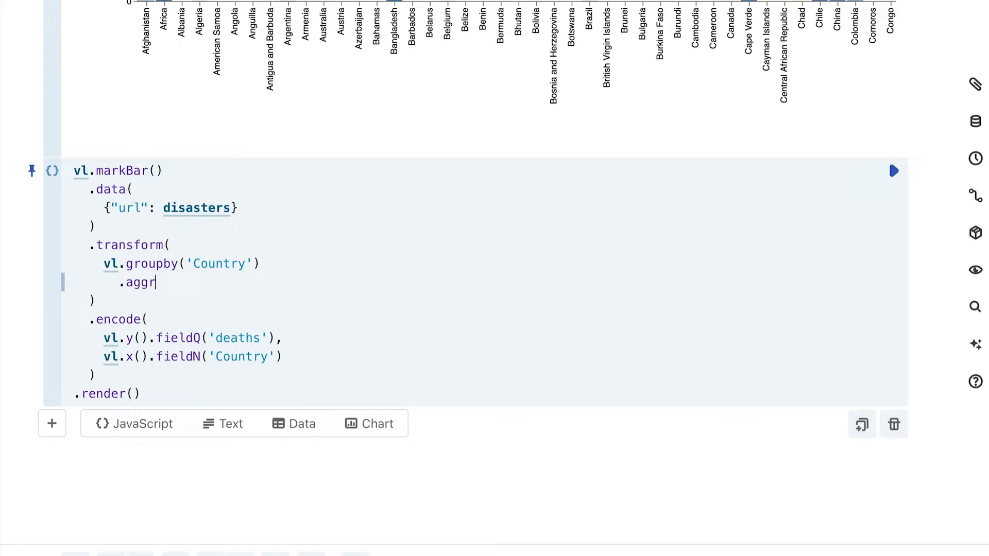
pyautogui.write('egate()')
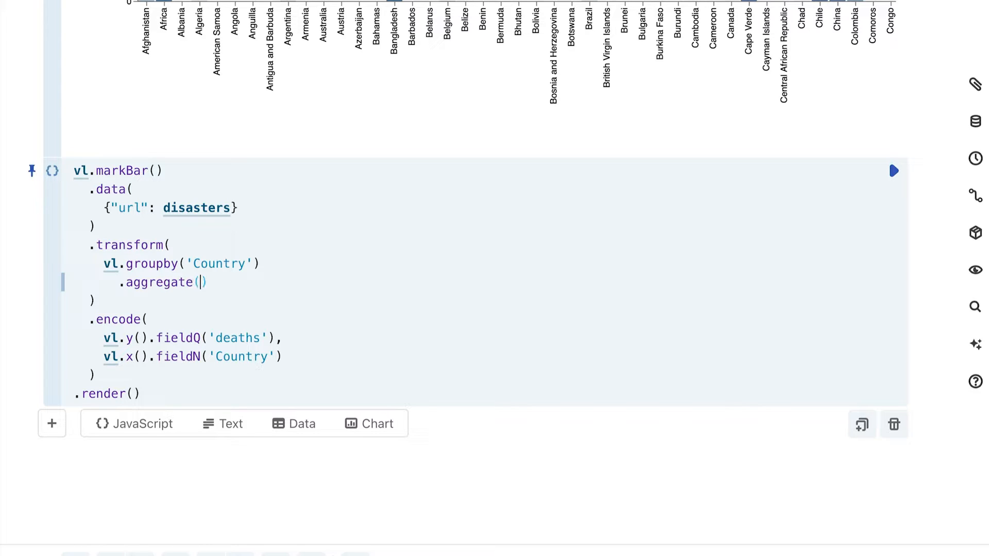
pyautogui.write('vl')
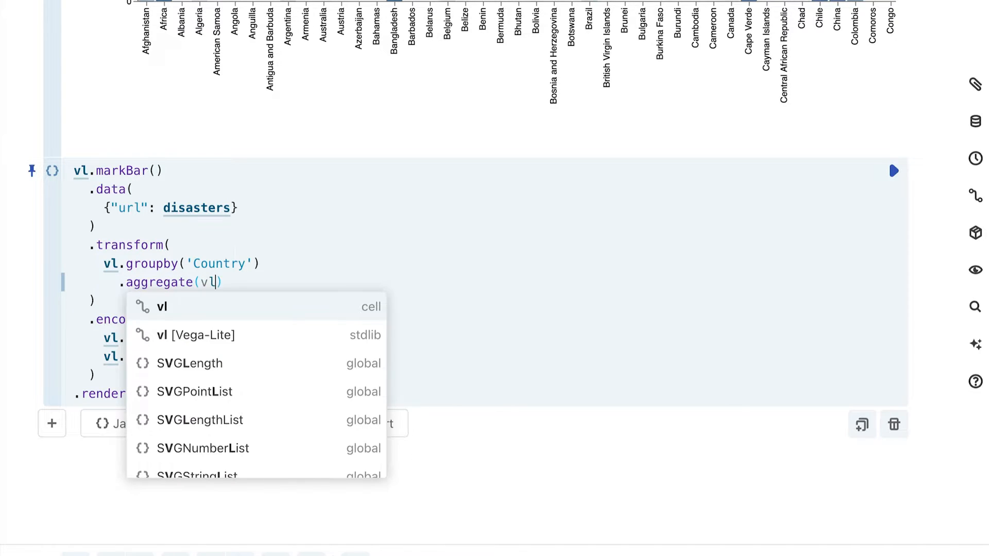
pyautogui.write(".sum('d")
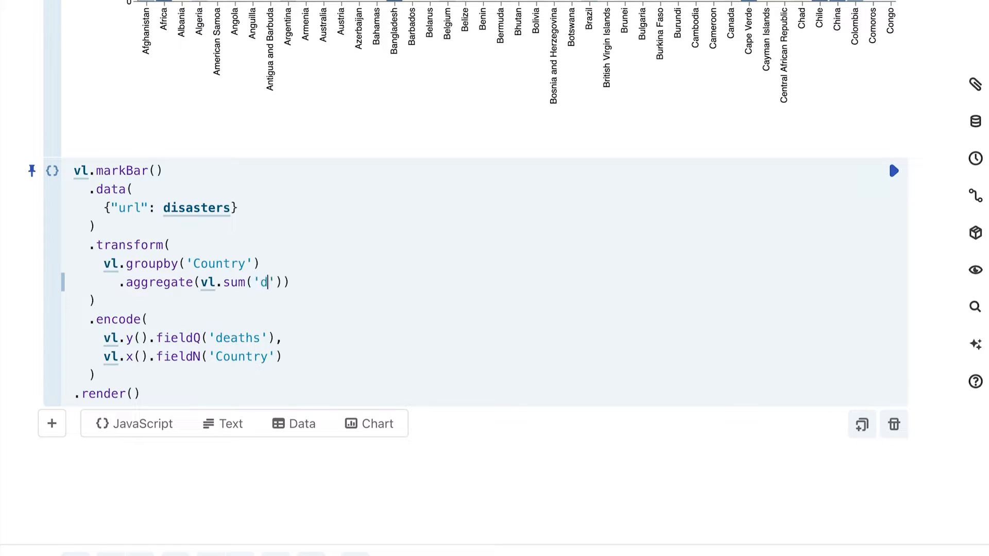
pyautogui.write('eaths')
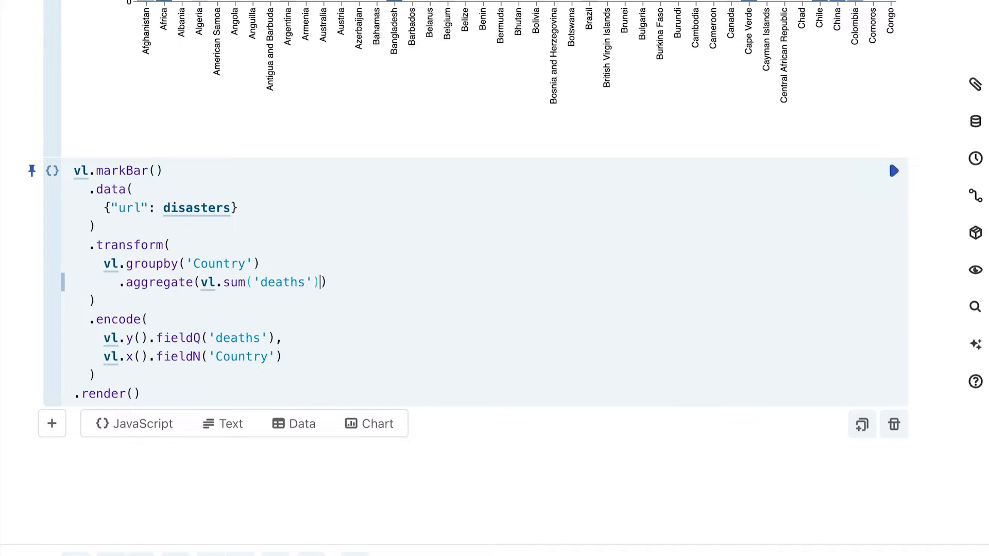
pyautogui.write('.a')
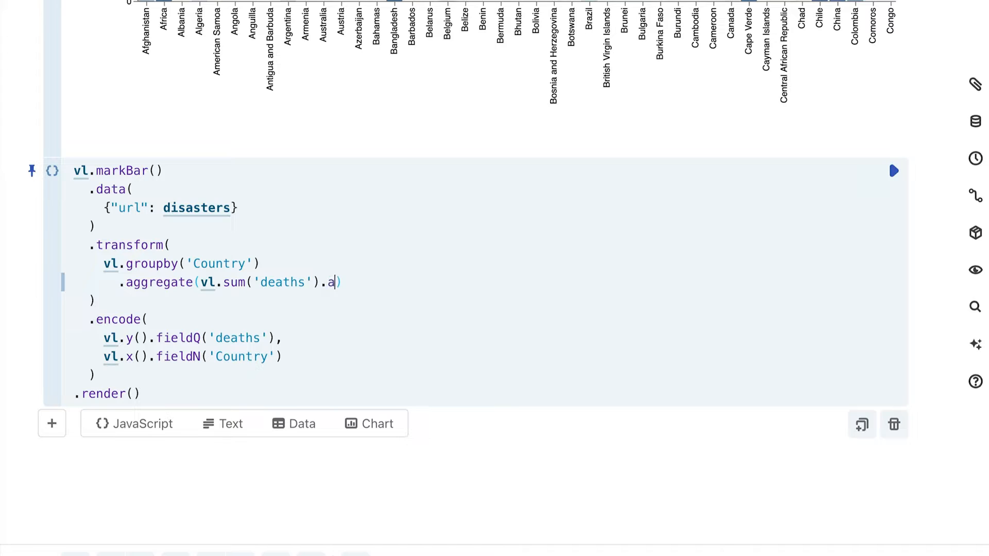
pyautogui.write("s('')")
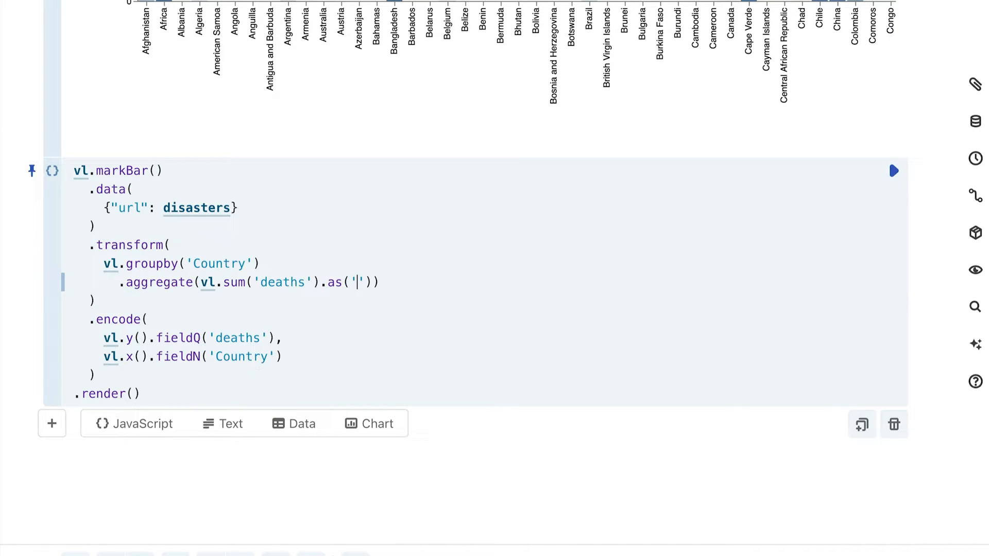
pyautogui.write('Total')
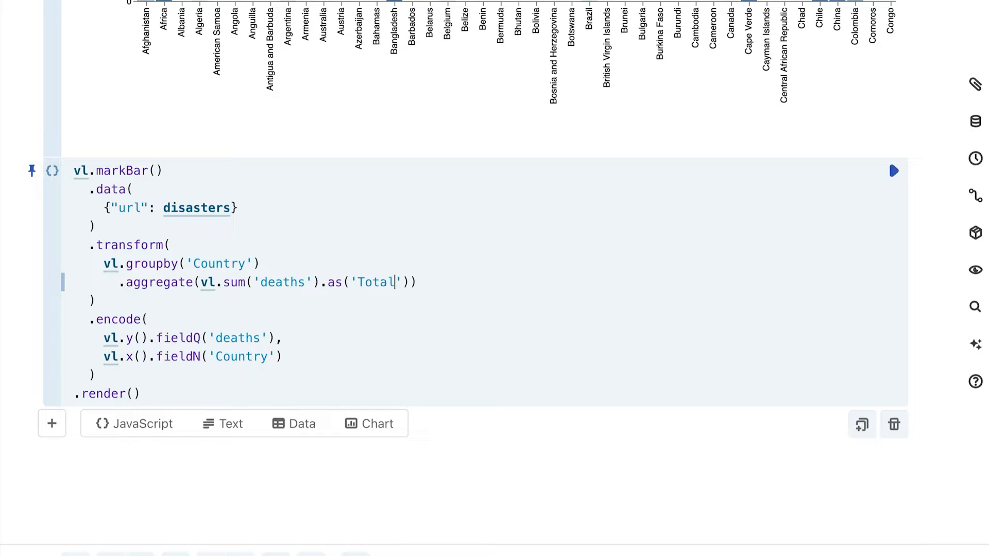
pyautogui.write('_Deaths')
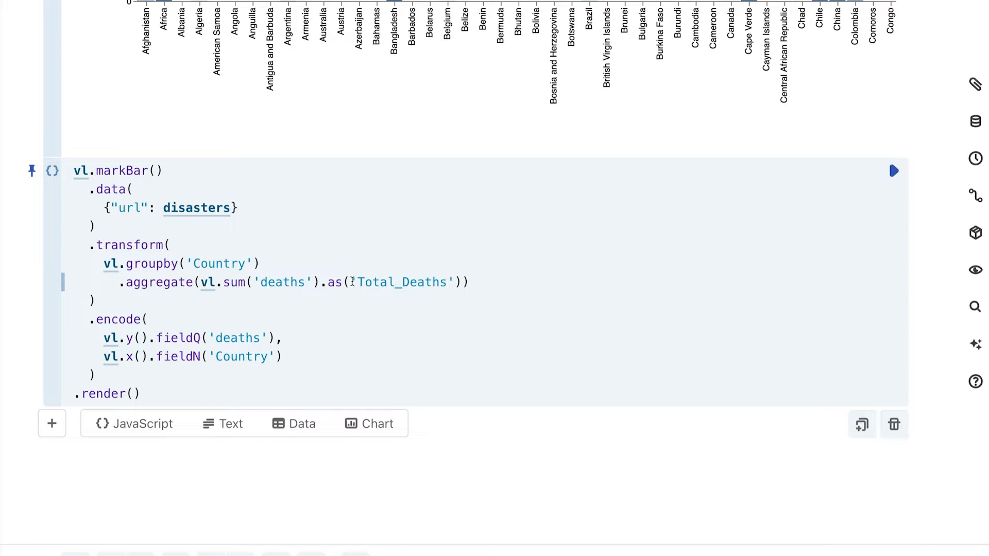
# Step: Replace the y field 'deaths' with Total_Deaths and view the summed chart
pyautogui.doubleClick(401, 283)
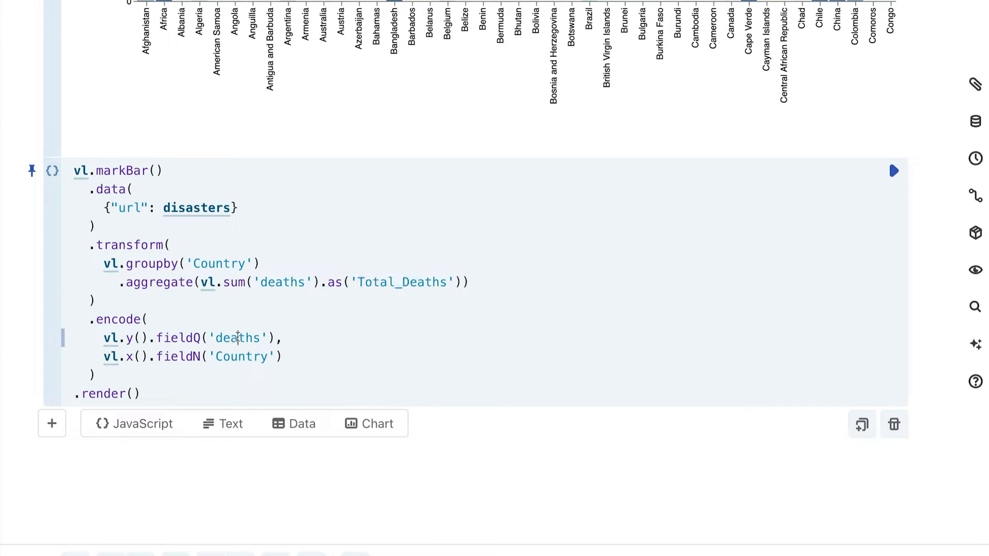
pyautogui.write('Total_Deaths')
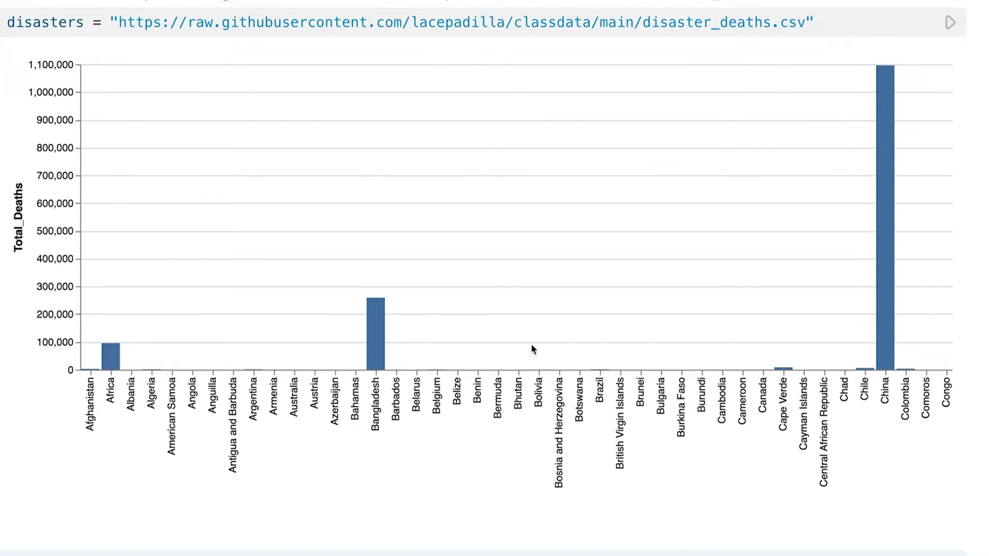
pyautogui.scroll(-3)
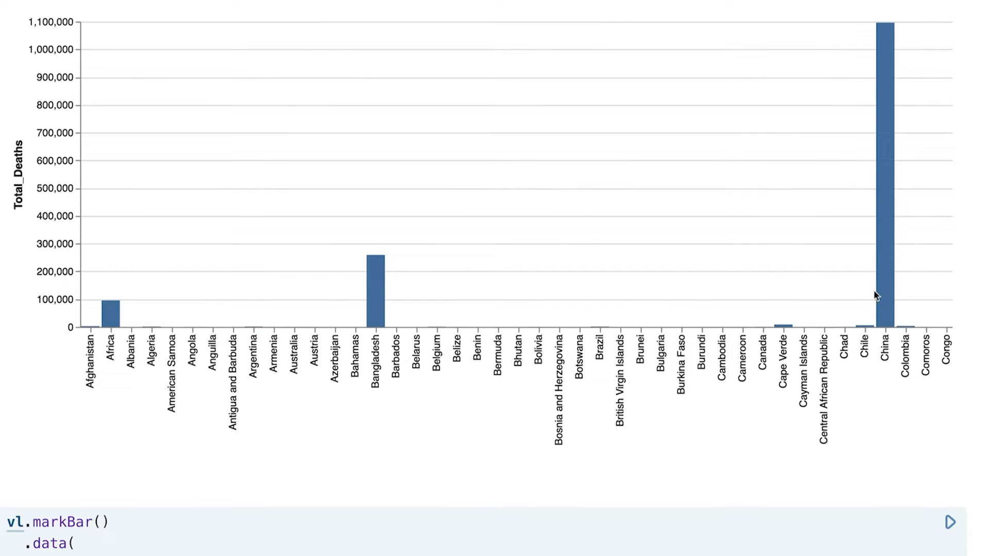
pyautogui.moveTo(881, 184)
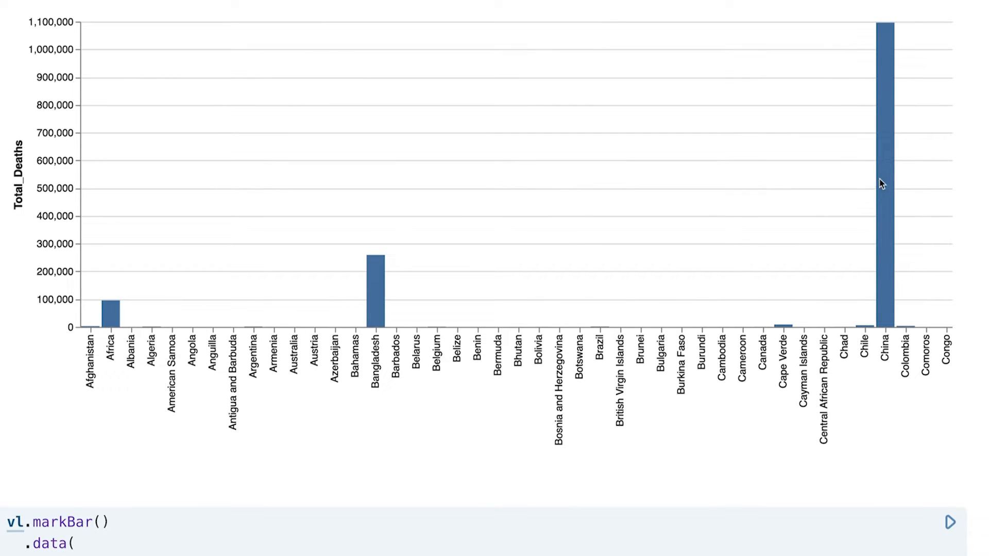
pyautogui.moveTo(869, 89)
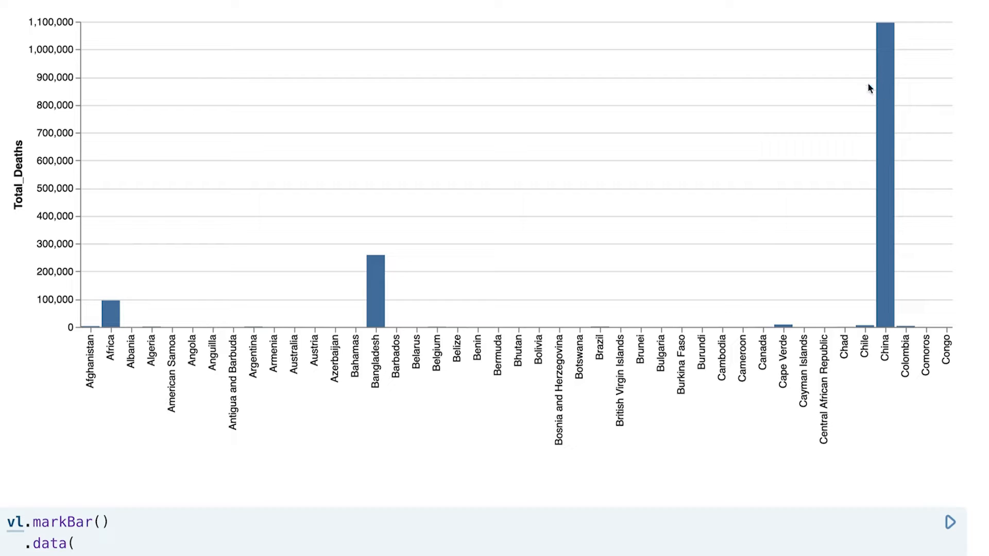
pyautogui.moveTo(305, 246)
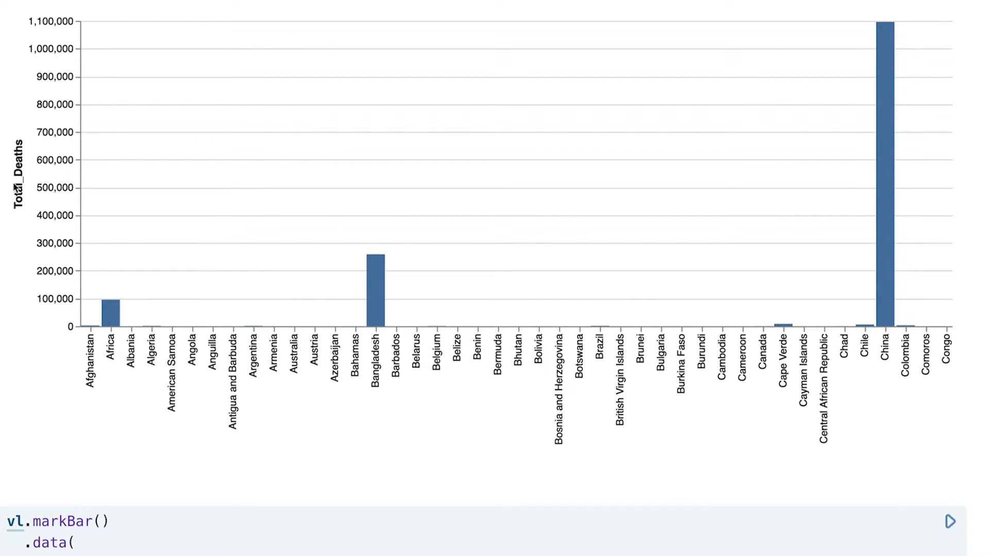
pyautogui.moveTo(30, 218)
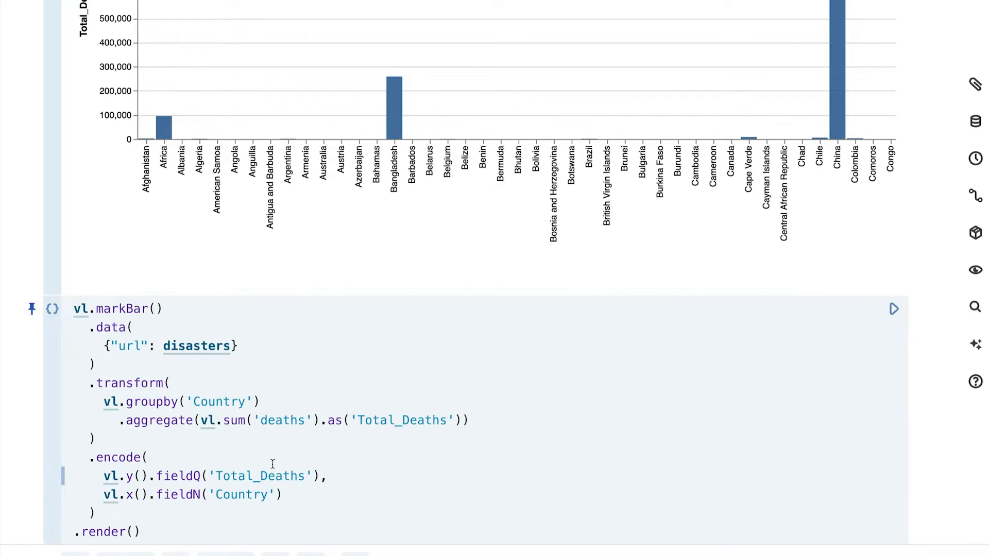
pyautogui.scroll(-3)
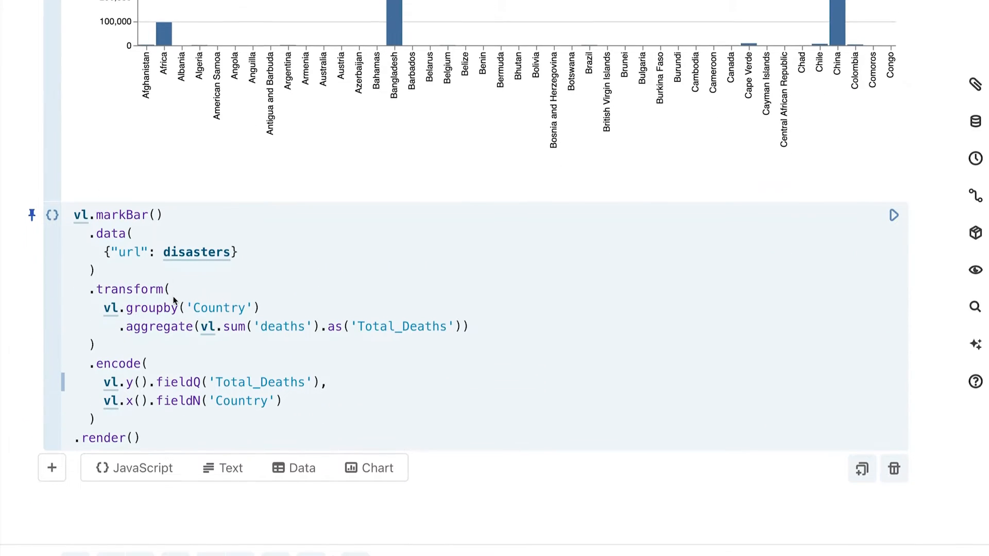
pyautogui.doubleClick(151, 308)
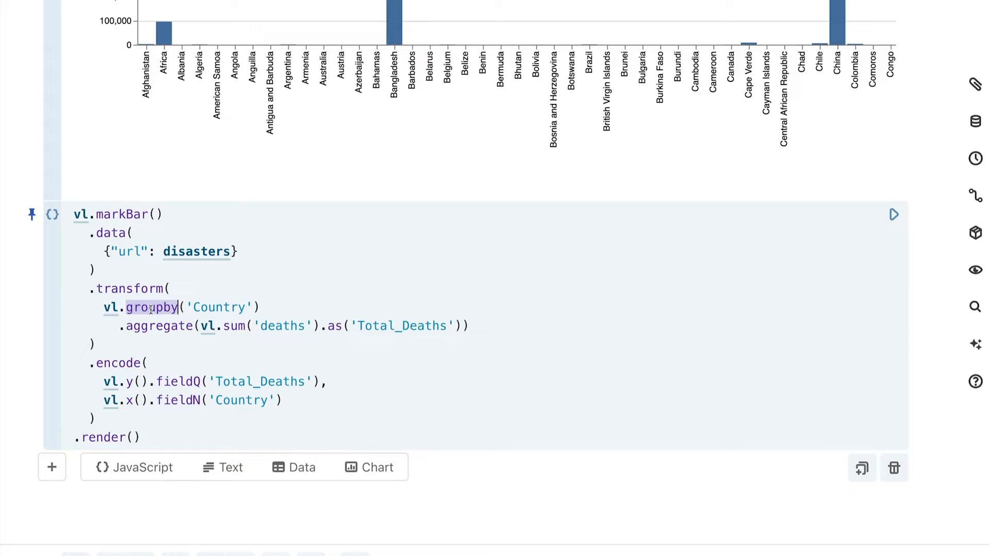
pyautogui.doubleClick(219, 307)
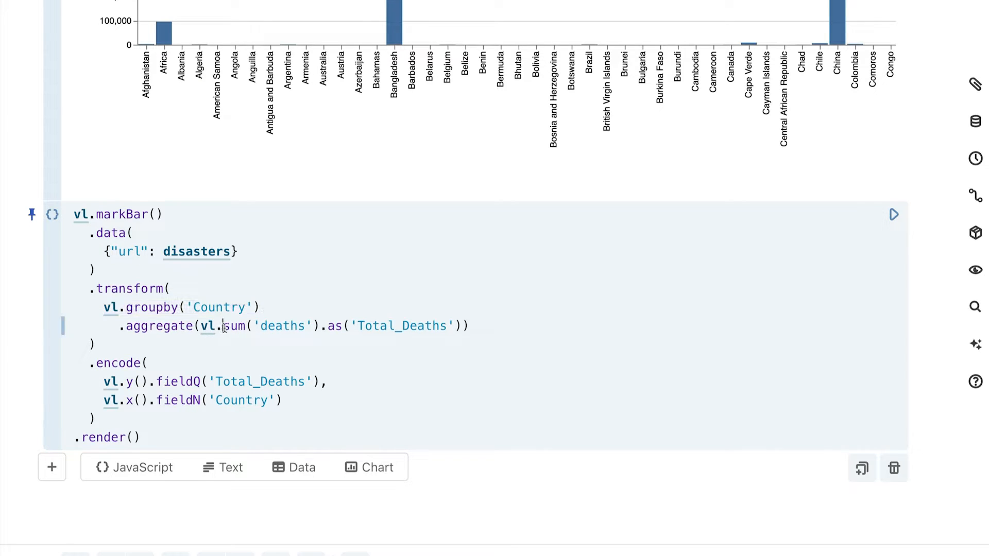
pyautogui.doubleClick(284, 326)
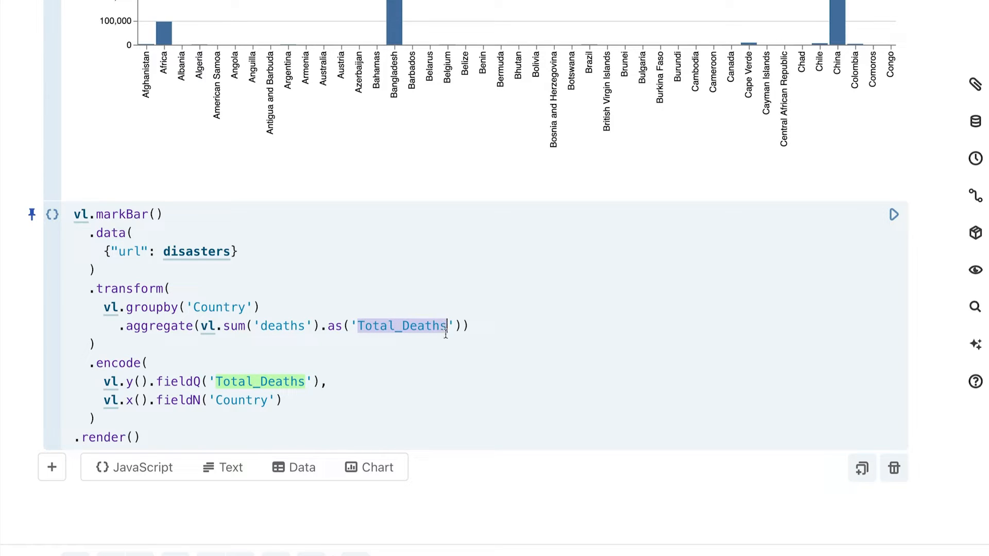
pyautogui.click(257, 381)
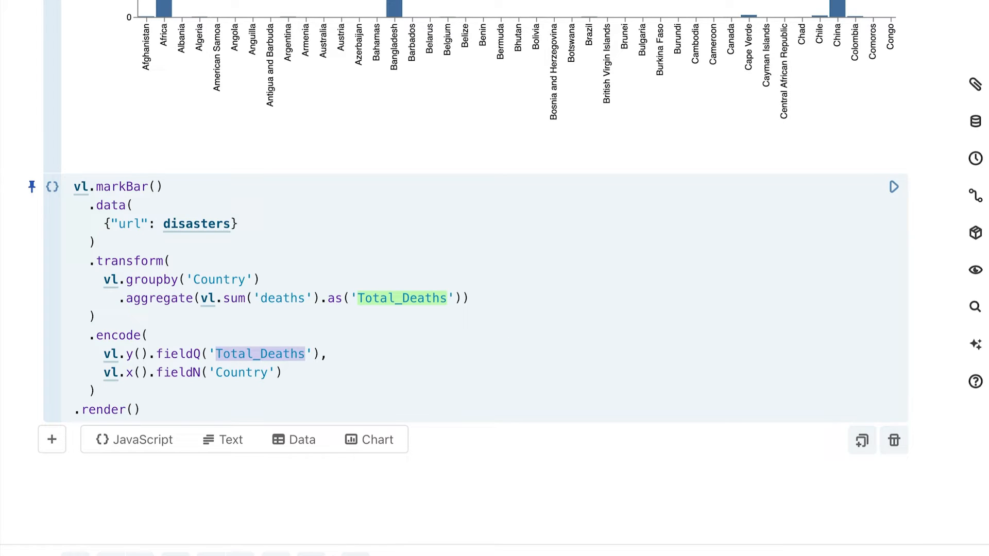
# Step: Swap the aggregate from sum to mean and check the averaged chart before reverting
pyautogui.click(305, 353)
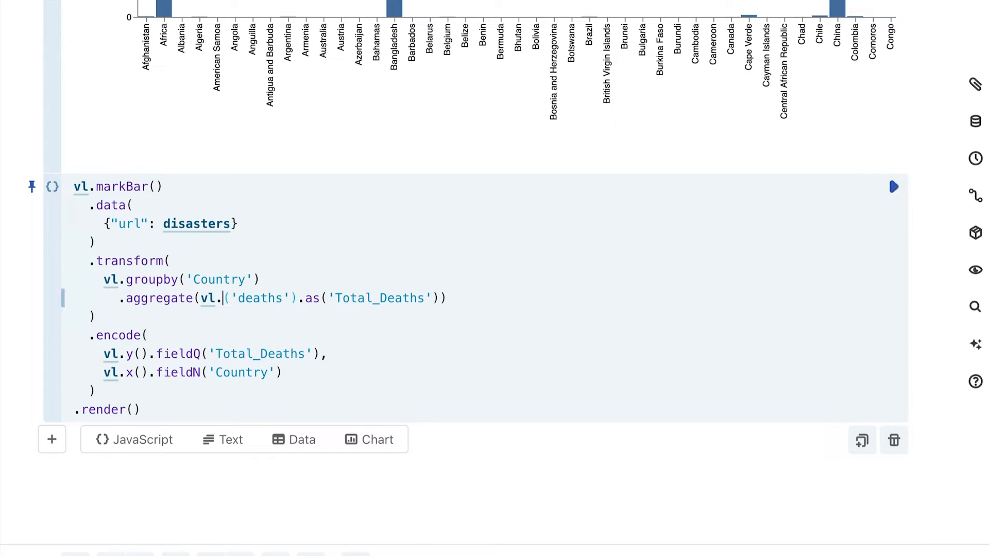
pyautogui.write('mean')
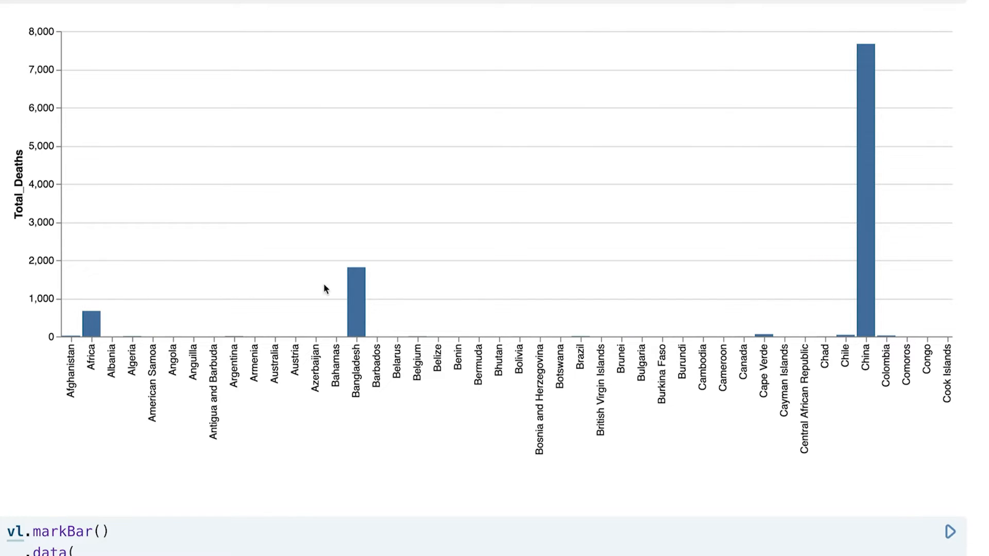
pyautogui.moveTo(38, 137)
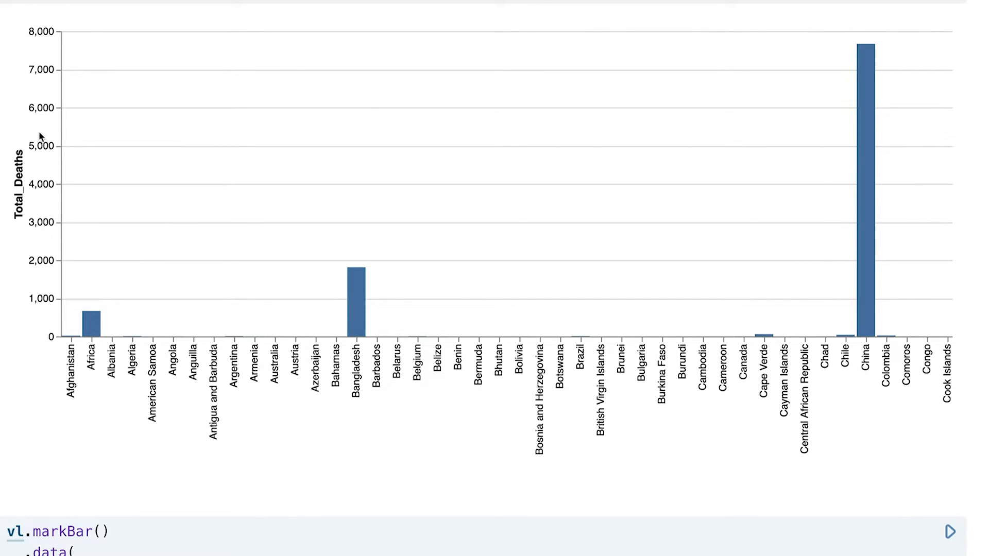
pyautogui.moveTo(105, 253)
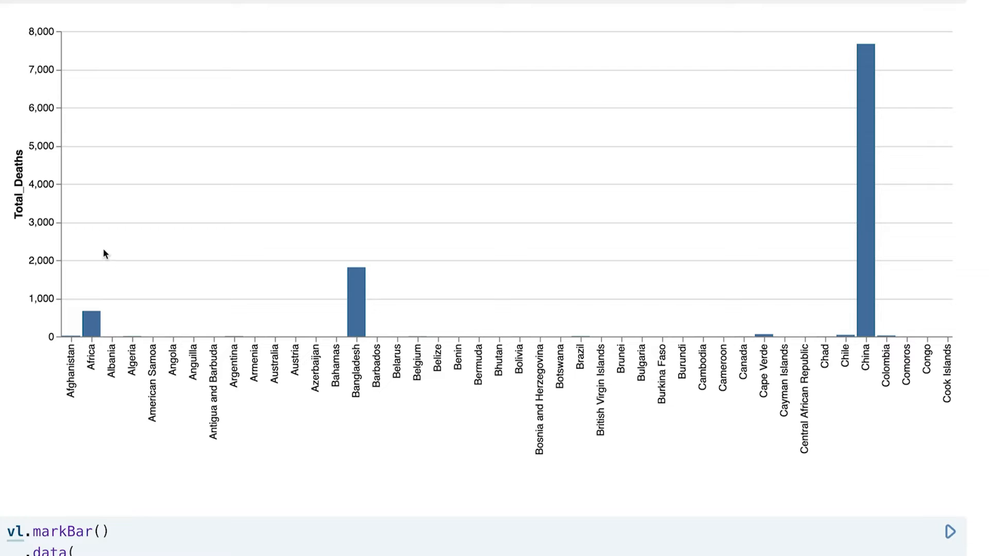
pyautogui.scroll(-3)
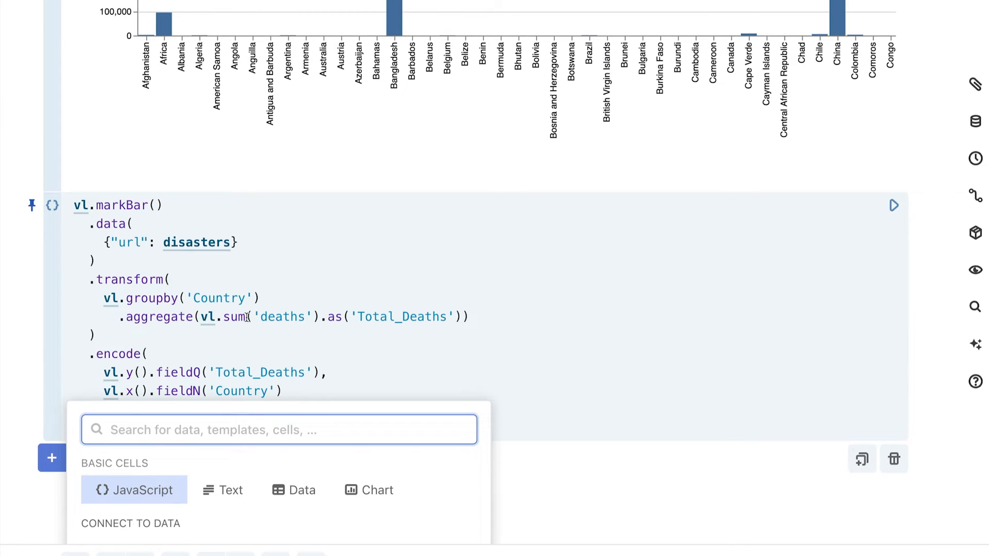
# Step: Switch the aggregate to count and view the equal bars of about 143 per country
pyautogui.write('mean')
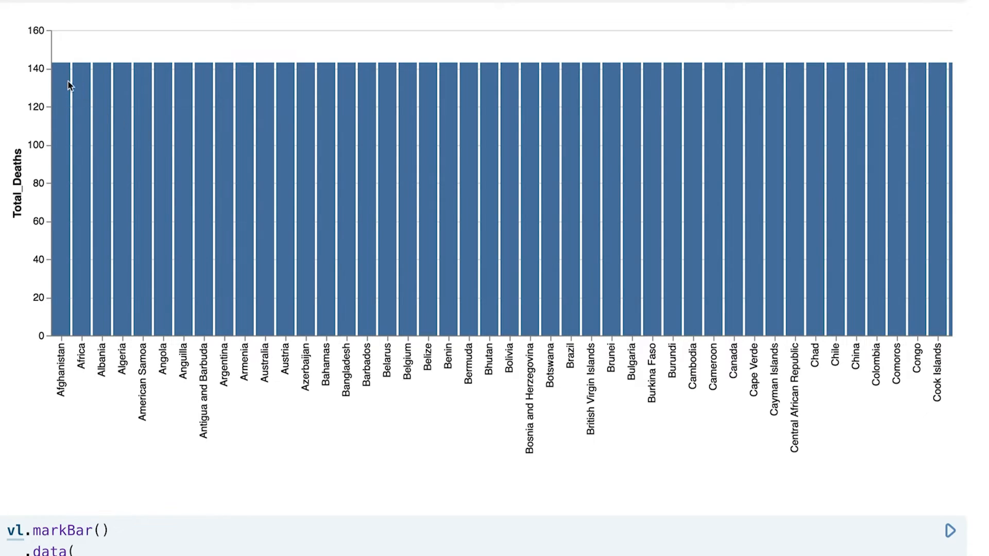
pyautogui.scroll(-3)
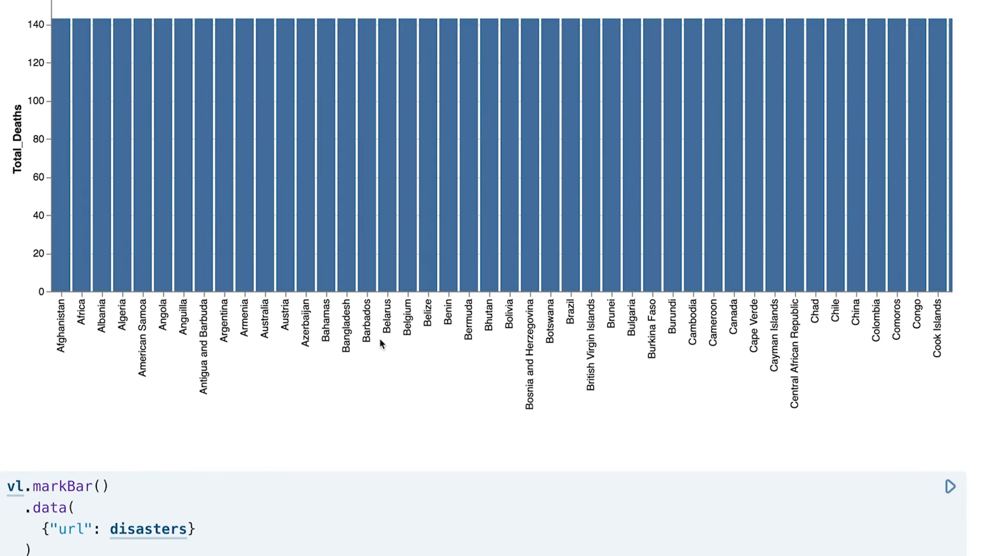
pyautogui.moveTo(352, 351)
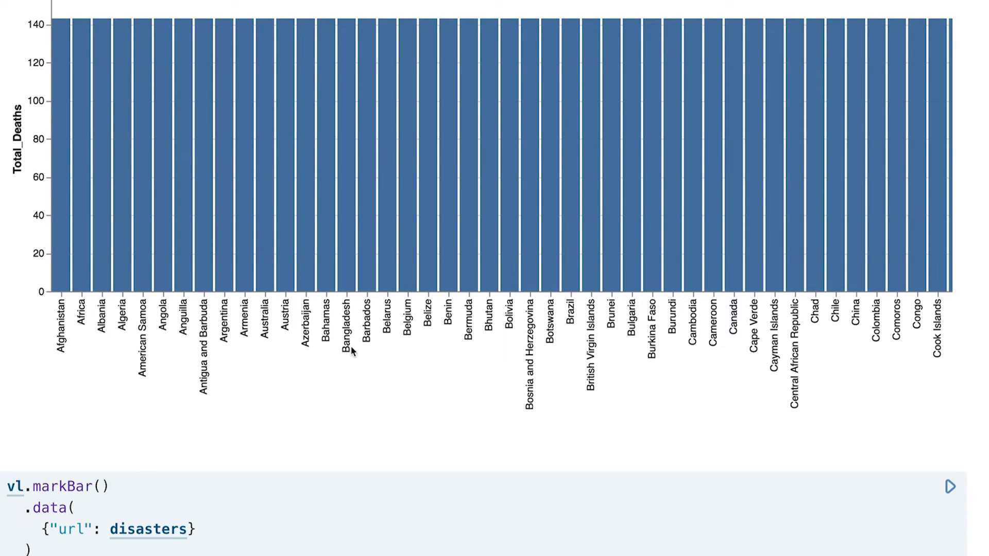
pyautogui.moveTo(383, 274)
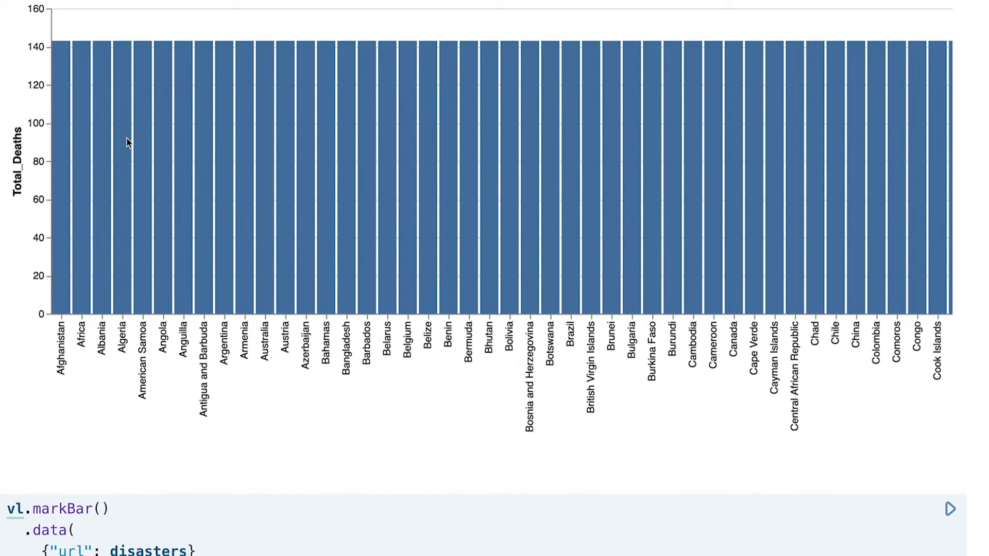
pyautogui.moveTo(66, 46)
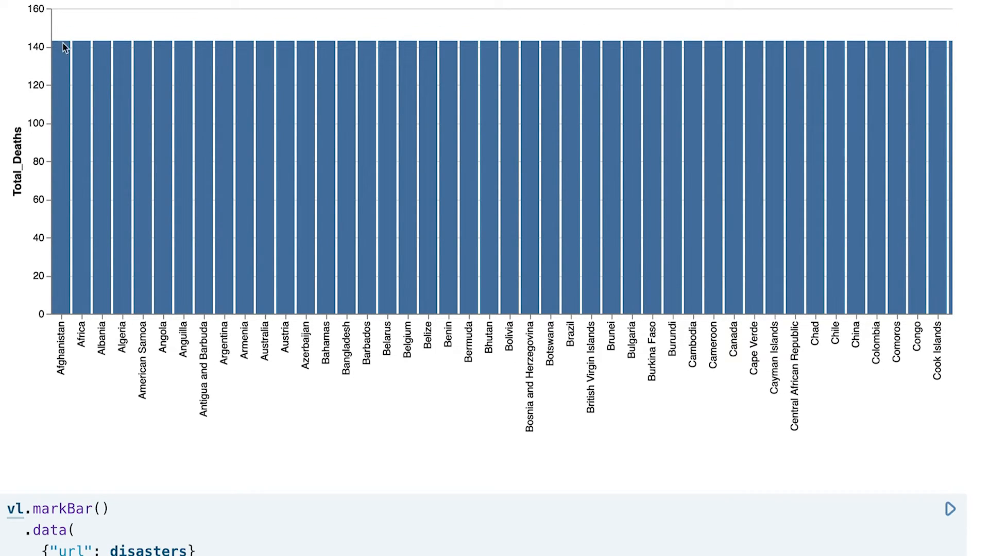
pyautogui.moveTo(280, 49)
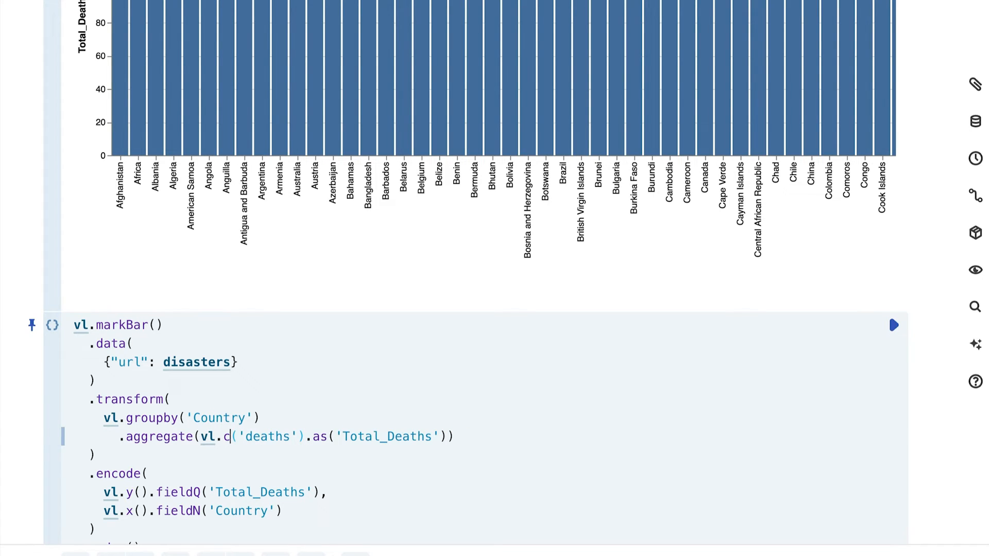
# Step: Change the aggregate to vl.max('deaths') so bars show each country's largest death toll
pyautogui.write('max')
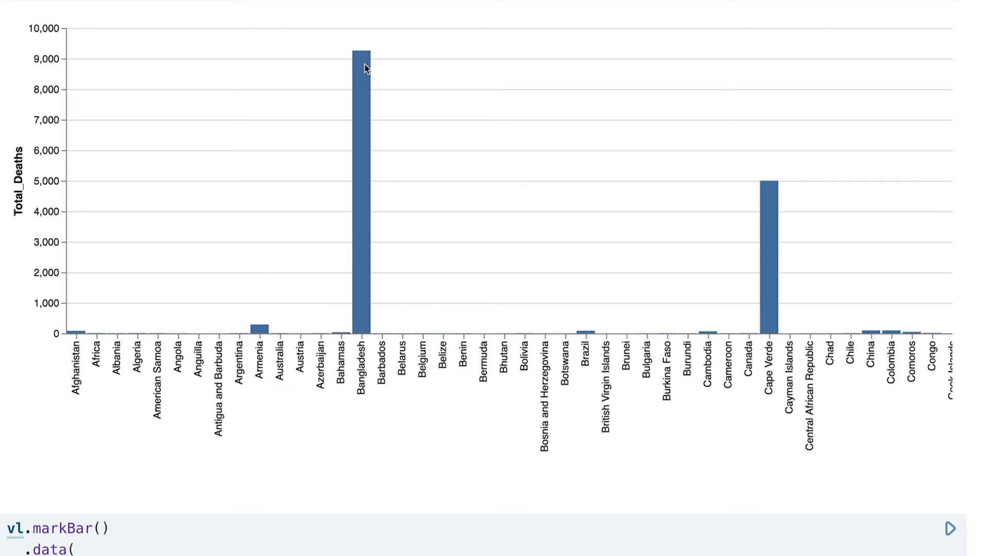
pyautogui.moveTo(360, 57)
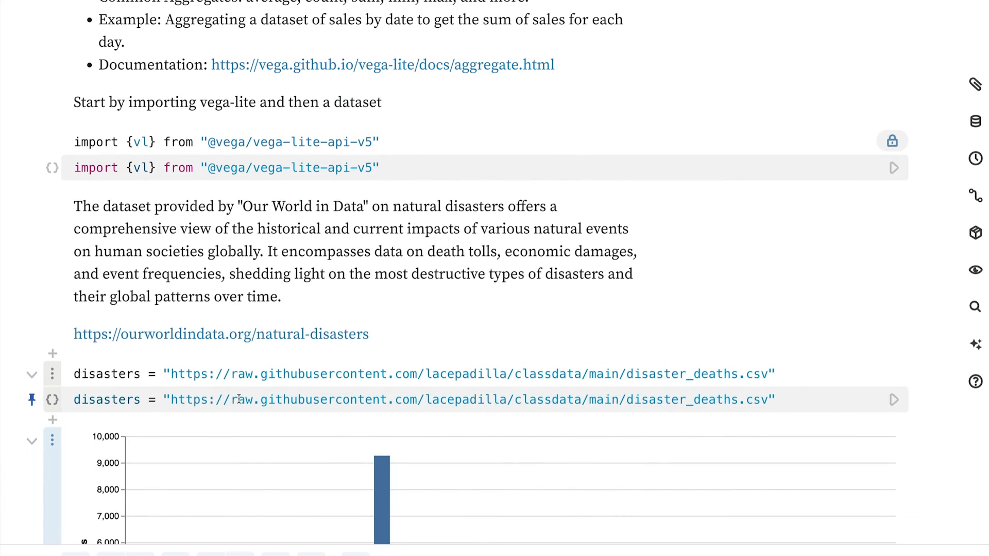
pyautogui.scroll(-3)
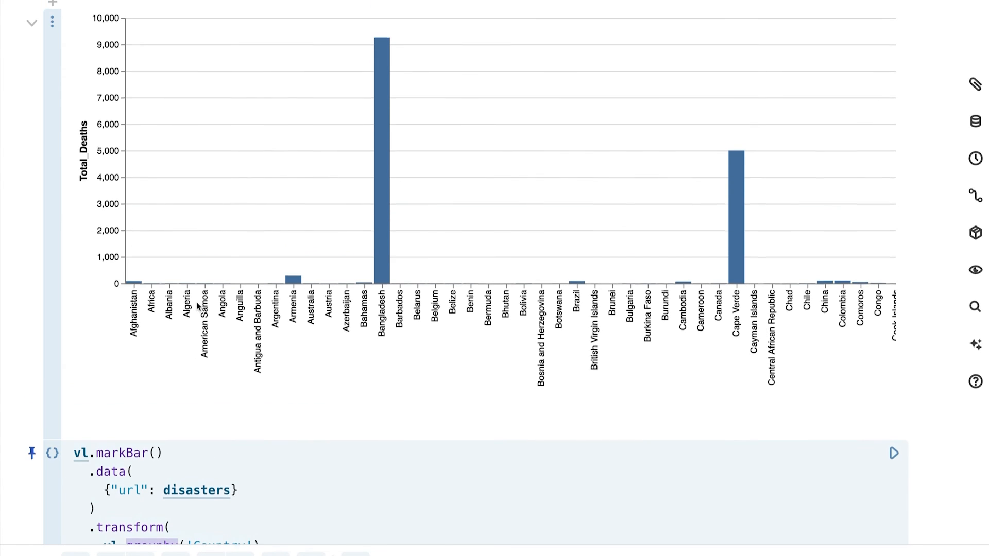
pyautogui.hscroll(3)
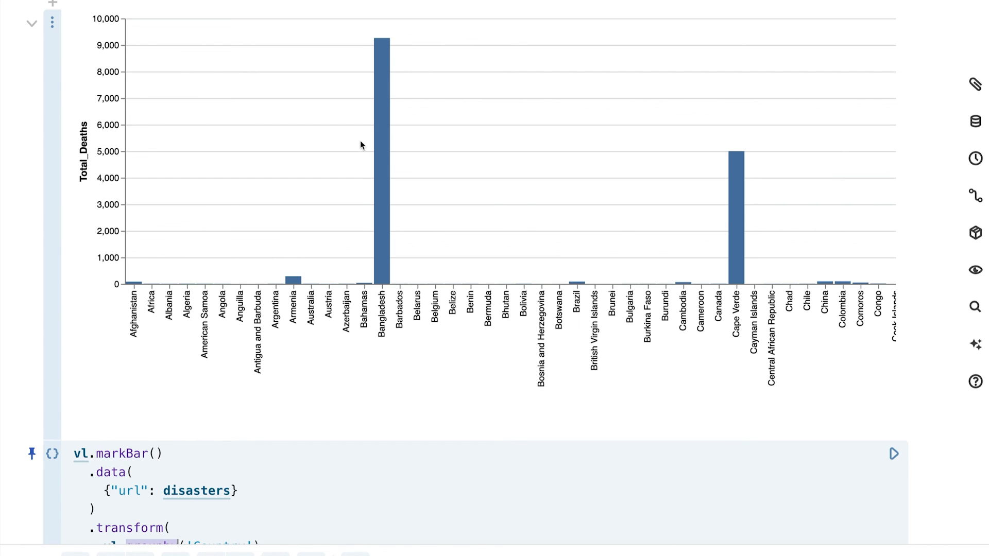
pyautogui.moveTo(381, 155)
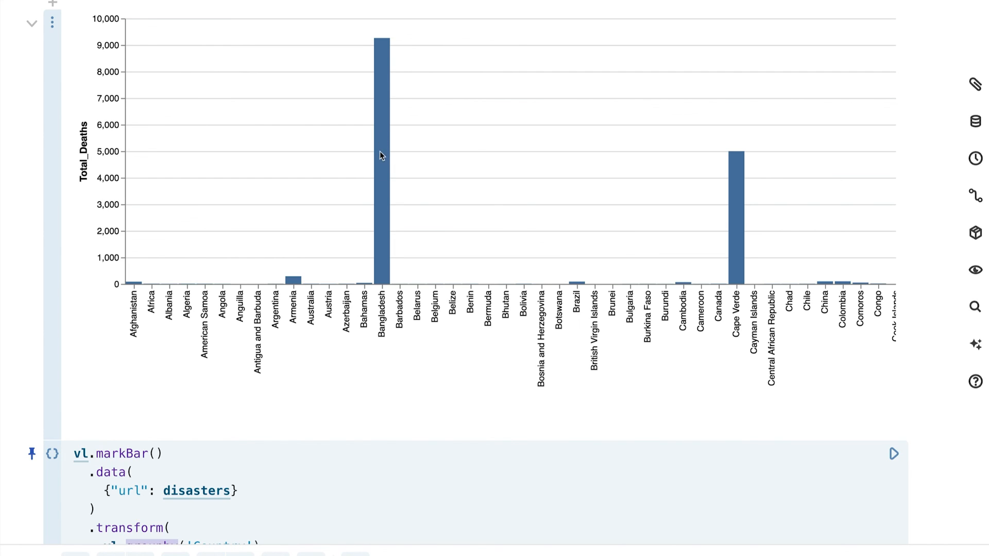